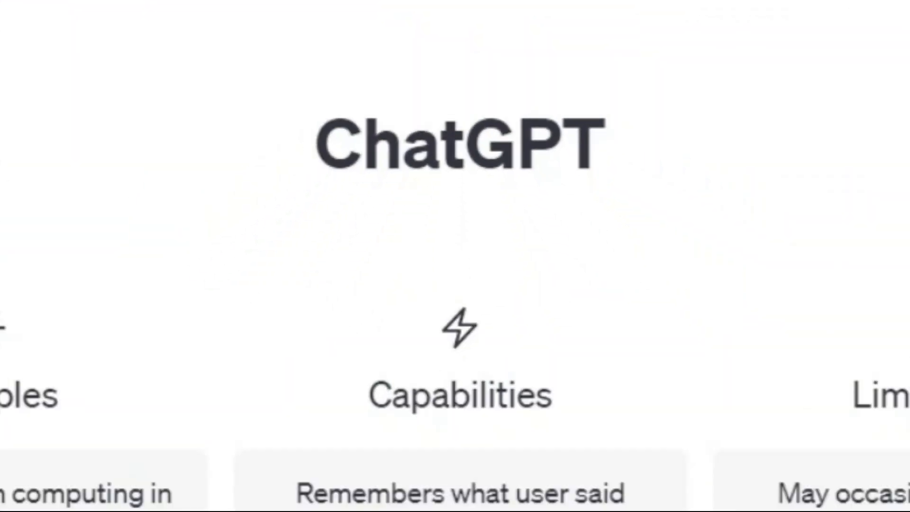
Step: Ask ChatGPT 'tell me 20 niche for youtube' and read through the numbered list it returns
{"action": "type", "text": "tell me 20 niche for youtube"}
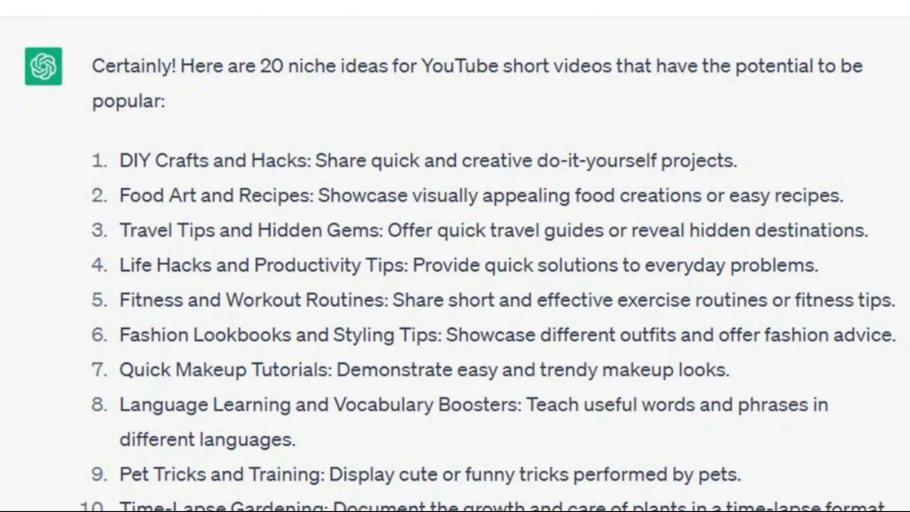
{"action": "scroll", "scroll_direction": "down", "scroll_amount": 3}
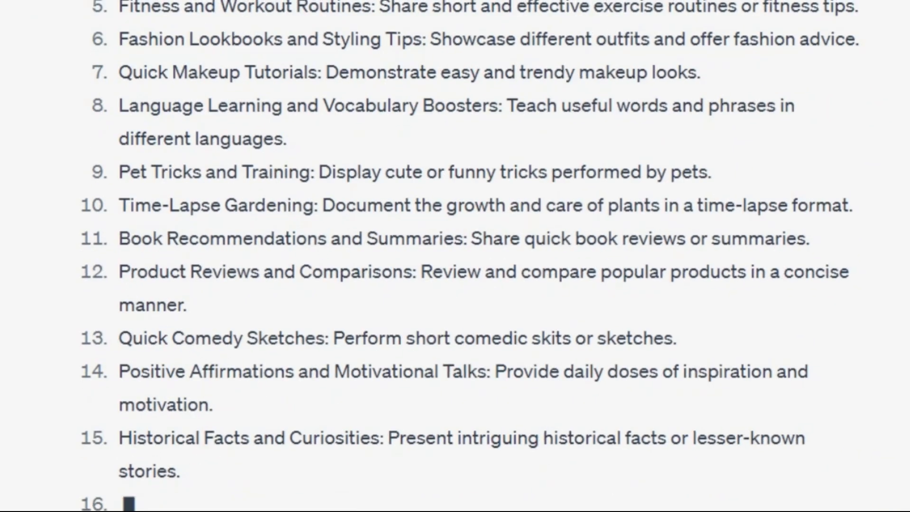
{"action": "scroll", "scroll_direction": "down", "scroll_amount": 3}
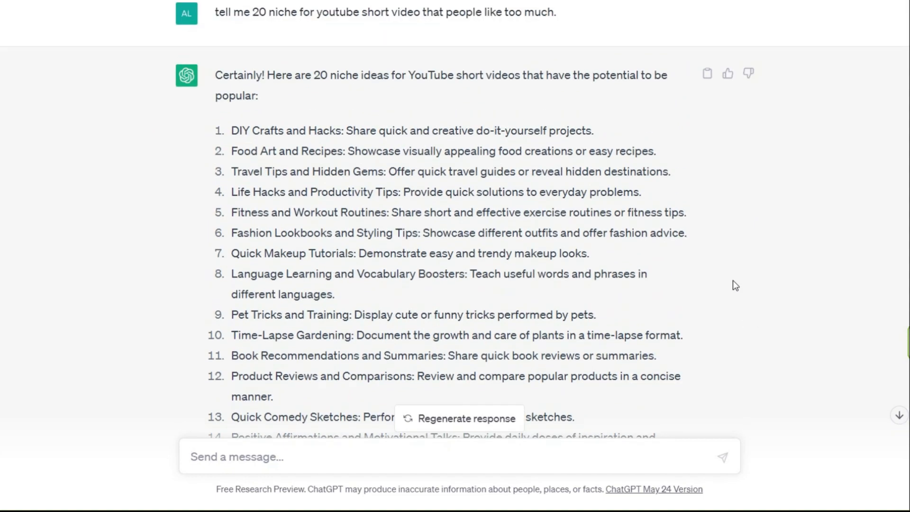
{"action": "scroll", "scroll_direction": "down", "scroll_amount": 3}
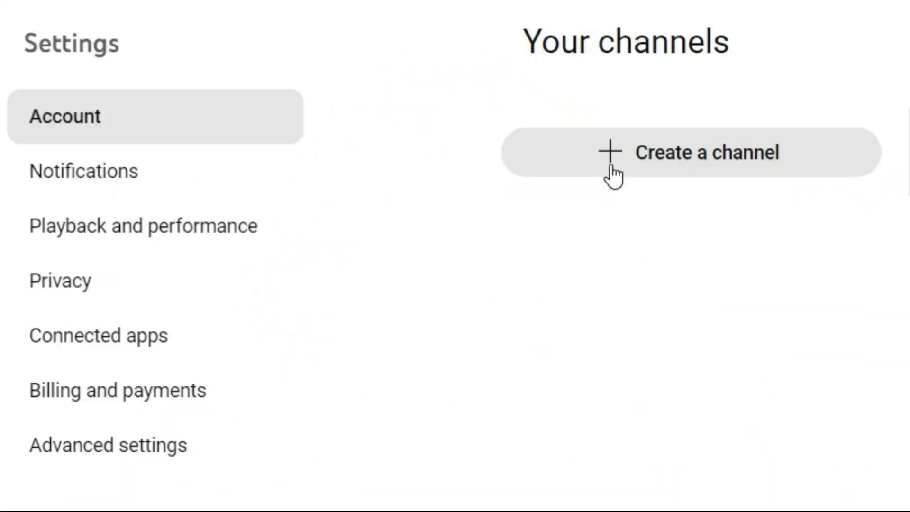
Step: Begin creating a new channel from YouTube's Account settings under Your channels
{"action": "left_click", "coordinate": [692, 153]}
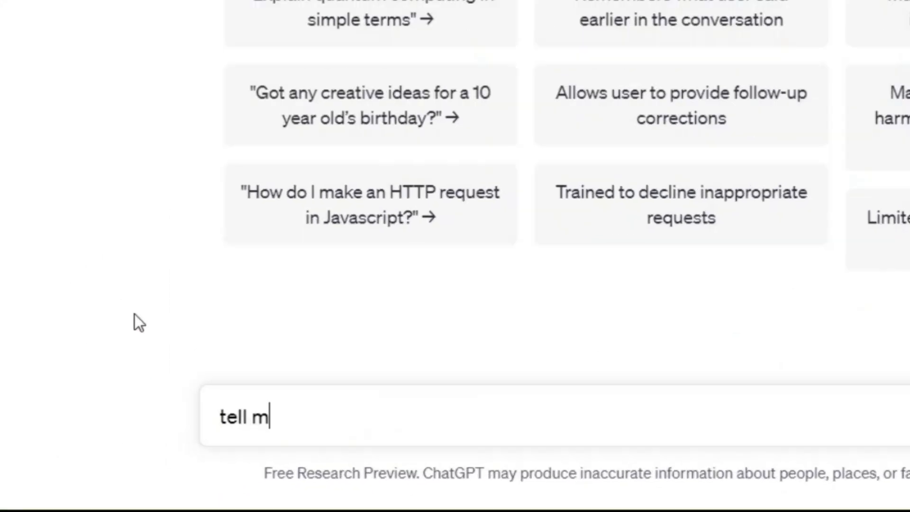
Step: Ask ChatGPT for 50 unique and catchy name ideas for a new motivation YouTube channel
{"action": "type", "text": "e 50 unique and catchy name idea f"}
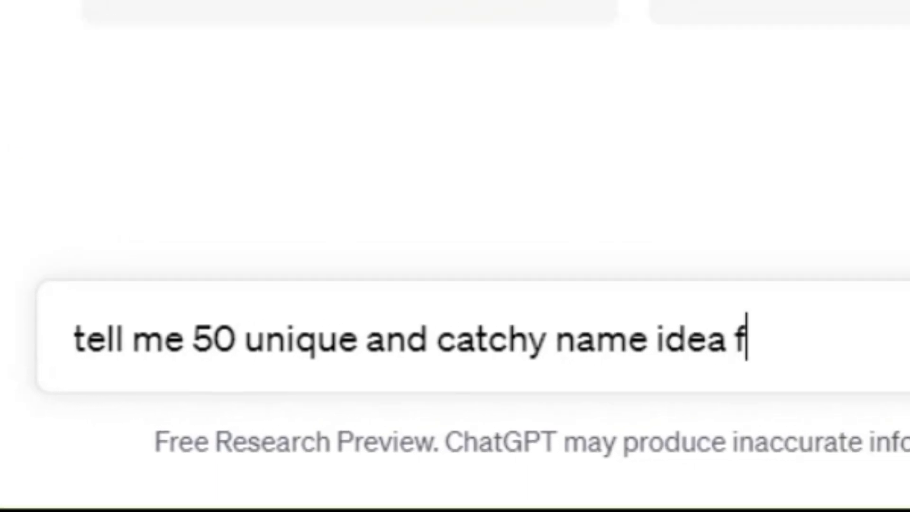
{"action": "type", "text": "or a new youtube channel with the subject of"}
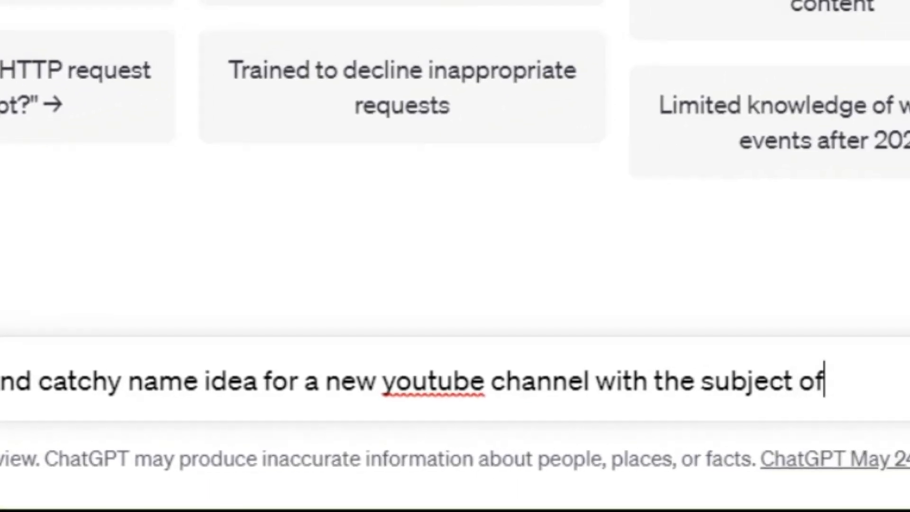
{"action": "key", "text": "Enter"}
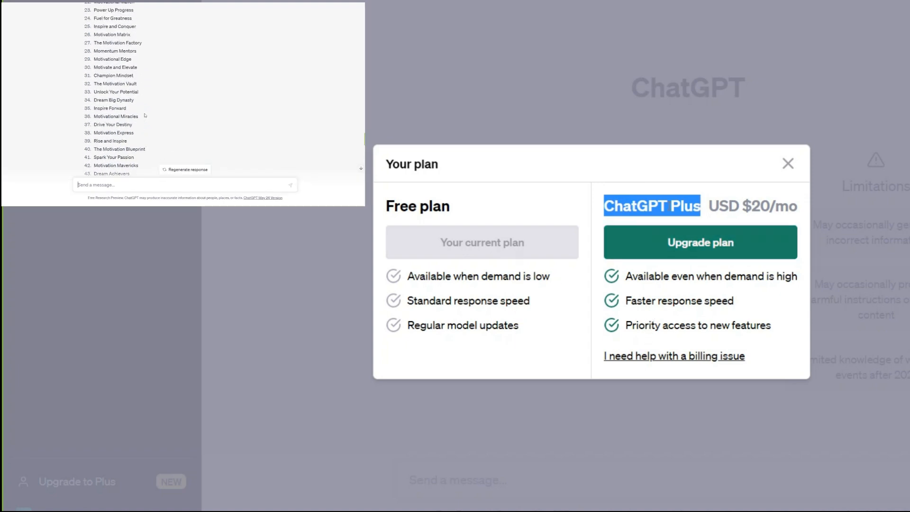
{"action": "left_click", "coordinate": [788, 163]}
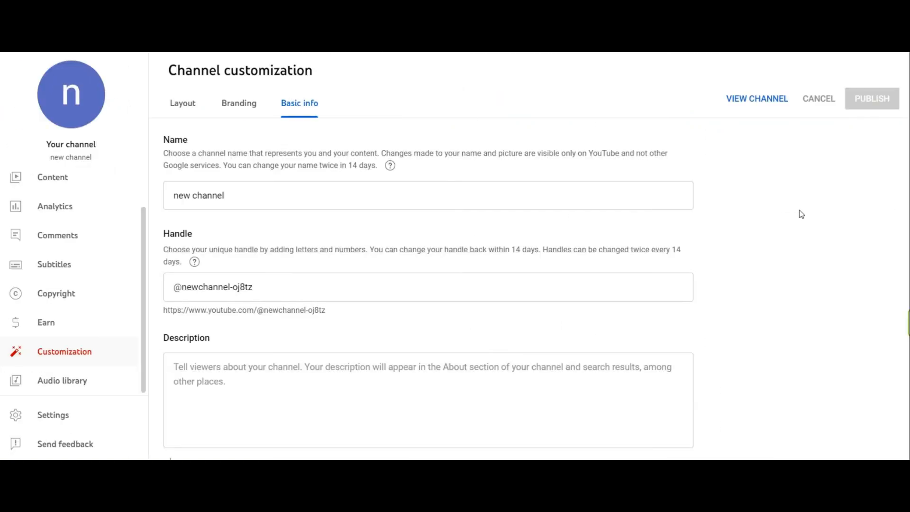
{"action": "type", "text": "Dream Chasers"}
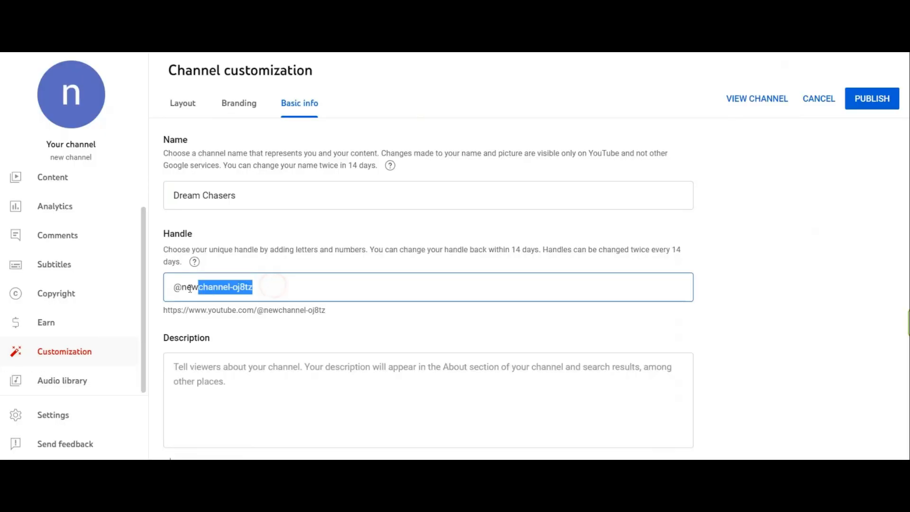
{"action": "type", "text": "DreamChasers"}
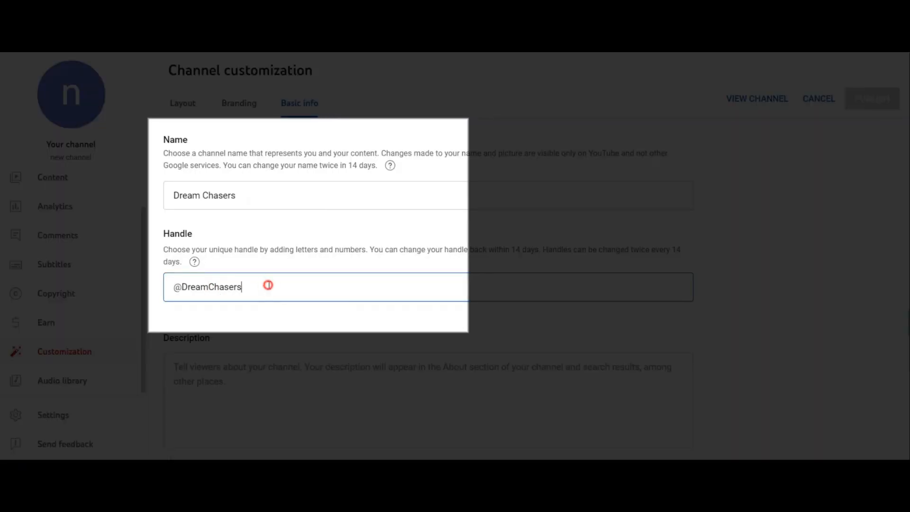
{"action": "type", "text": "11111"}
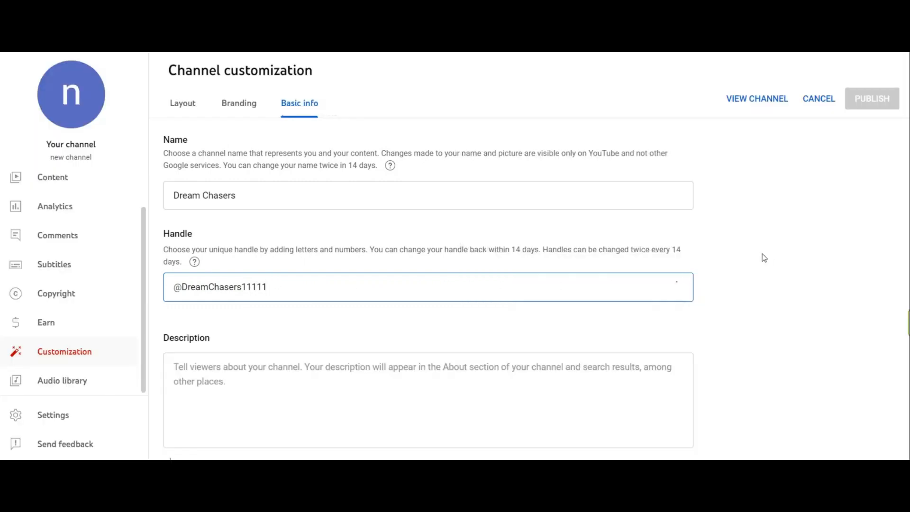
{"action": "left_click", "coordinate": [756, 98]}
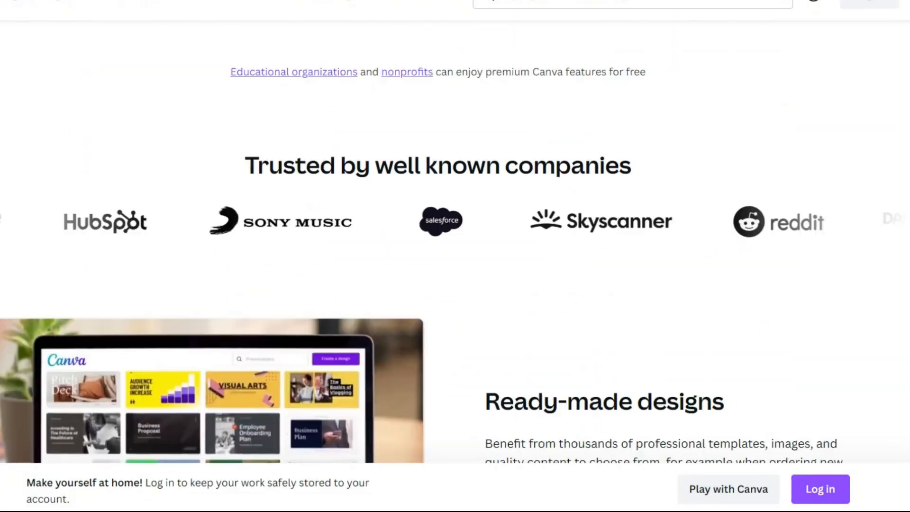
Step: Search Canva for 'youtube banner' and start a YouTube Banner design
{"action": "scroll", "scroll_direction": "down", "scroll_amount": 3}
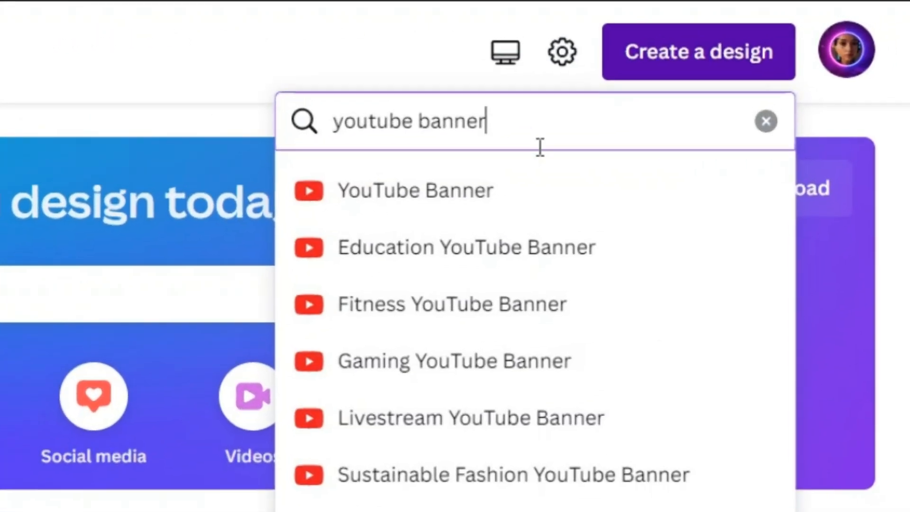
{"action": "left_click", "coordinate": [414, 191]}
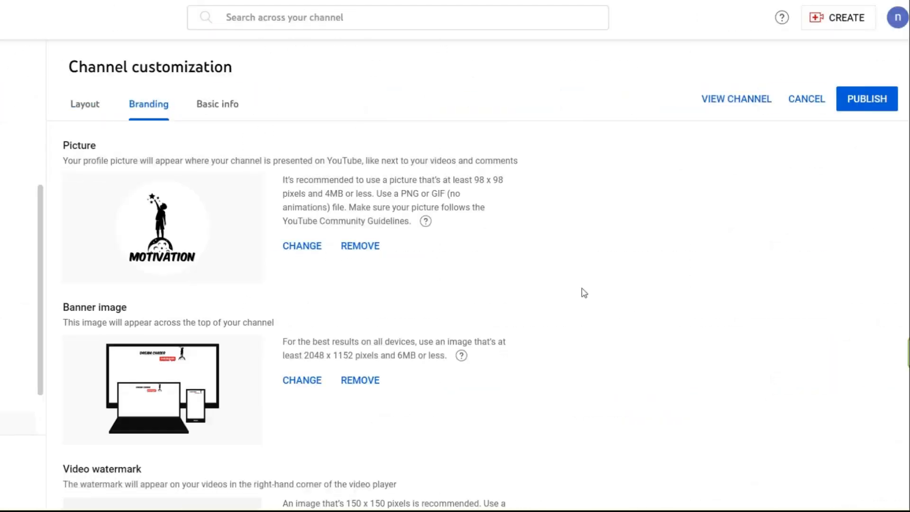
Step: Publish the channel's new profile picture and banner, then begin a ChatGPT prompt for 5 short motivational sentences
{"action": "left_click", "coordinate": [735, 99]}
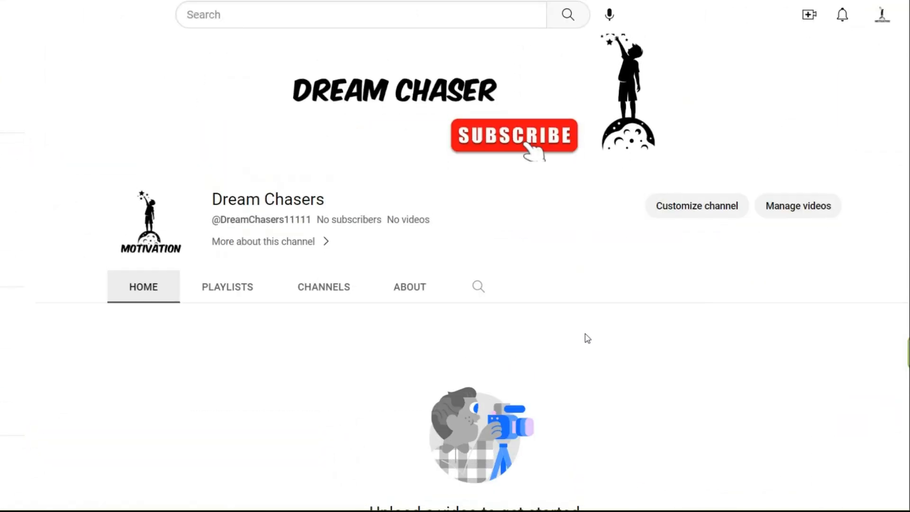
{"action": "type", "text": "give me 5 short motivatio"}
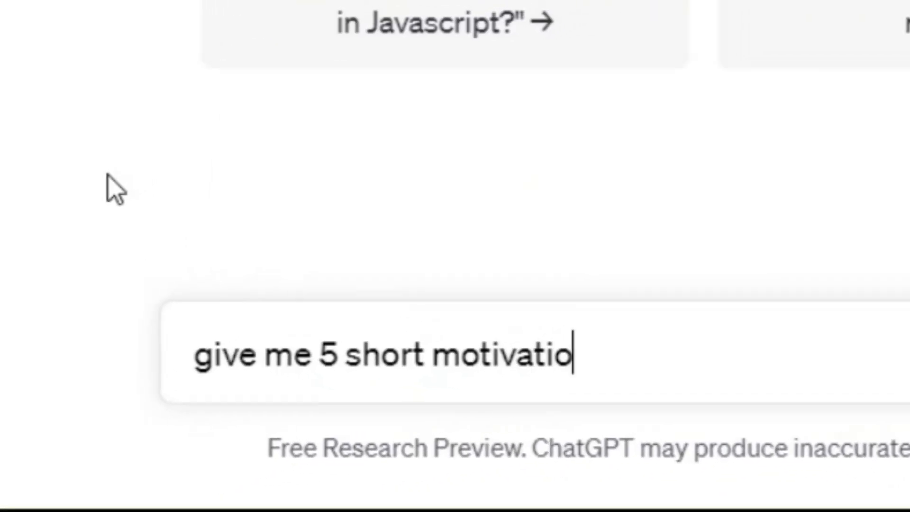
Step: Get five short motivational sentences from ChatGPT, copy them, and ask 'give me a title'
{"action": "key", "text": "enter"}
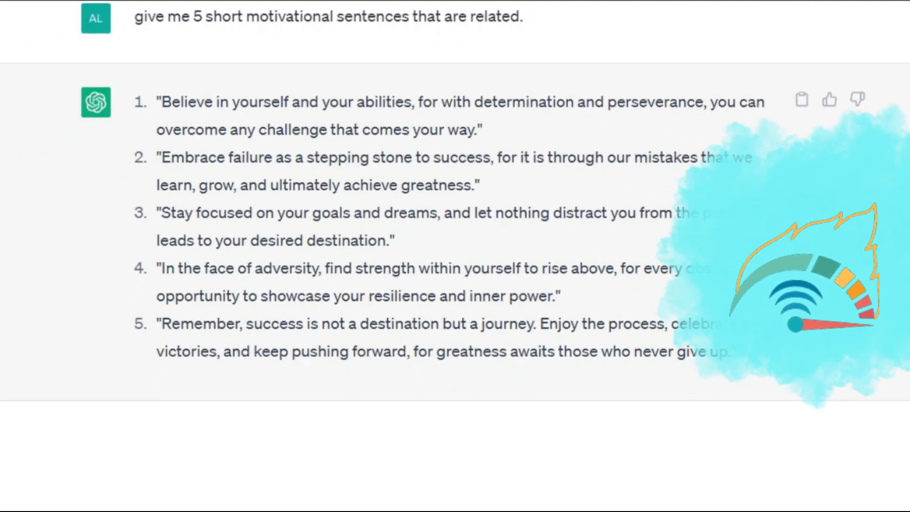
{"action": "left_click_drag", "start_coordinate": [235, 75], "coordinate": [279, 116]}
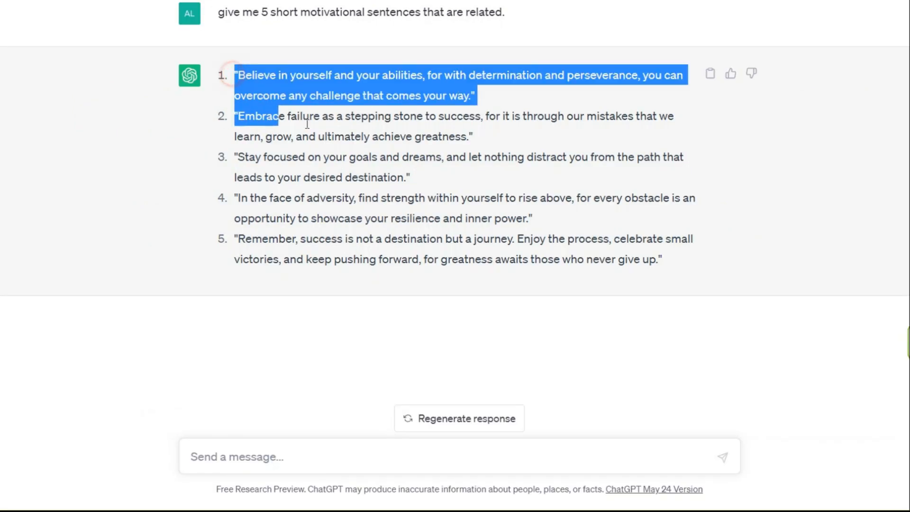
{"action": "left_click", "coordinate": [691, 267]}
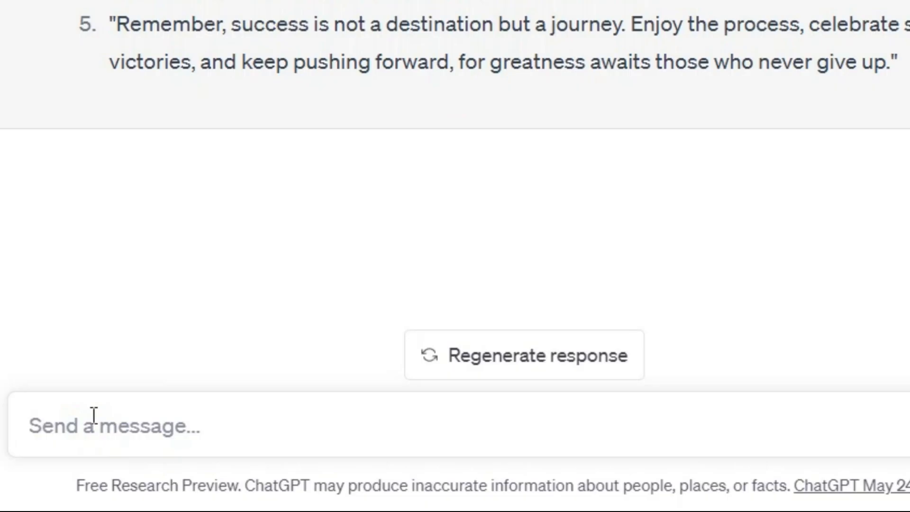
{"action": "type", "text": "give me a title"}
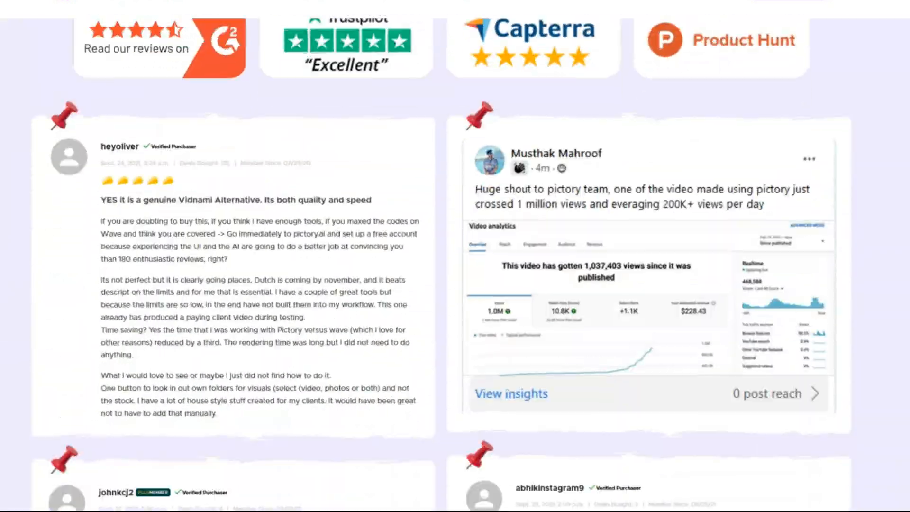
Step: Sign up for Pictory's free trial from its website to reach the content dashboard
{"action": "scroll", "scroll_direction": "up", "scroll_amount": 3}
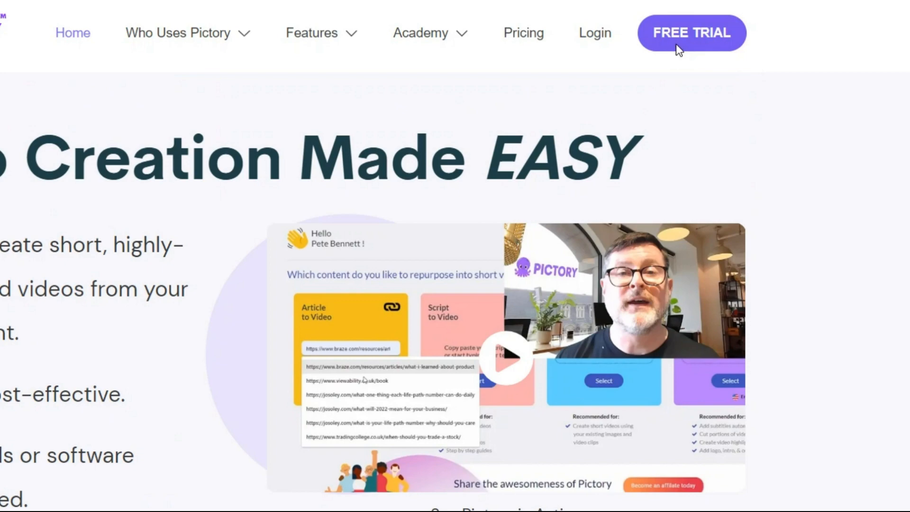
{"action": "left_click", "coordinate": [690, 32]}
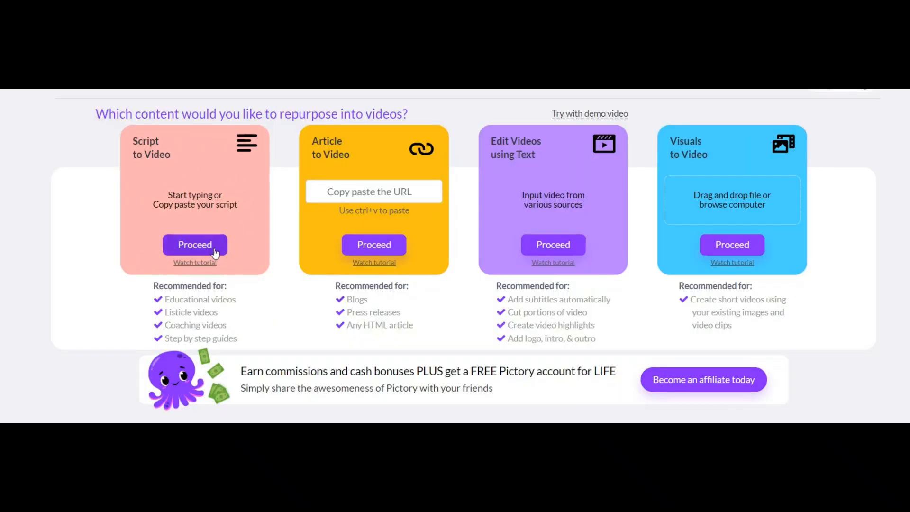
Step: Start Script to Video, highlight 'Embrace' as a keyword, split the script into eight lines and proceed to templates
{"action": "left_click", "coordinate": [194, 244]}
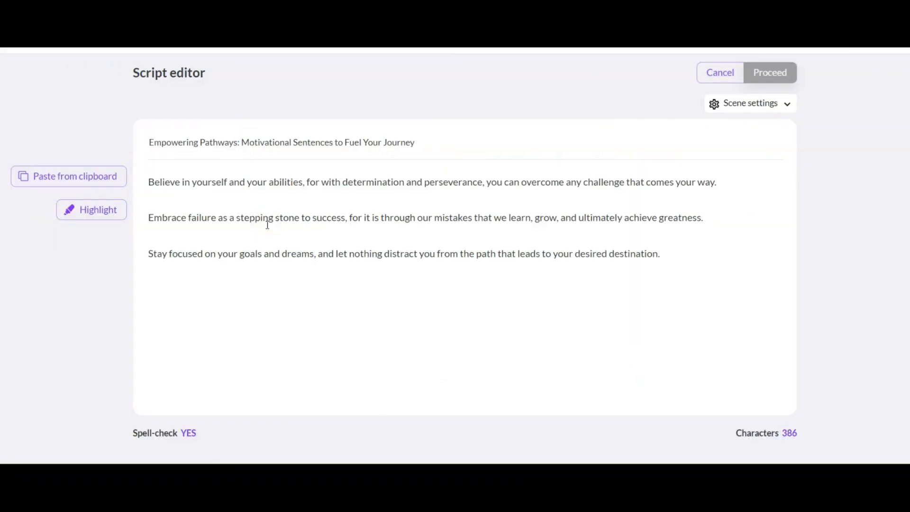
{"action": "left_click", "coordinate": [750, 102]}
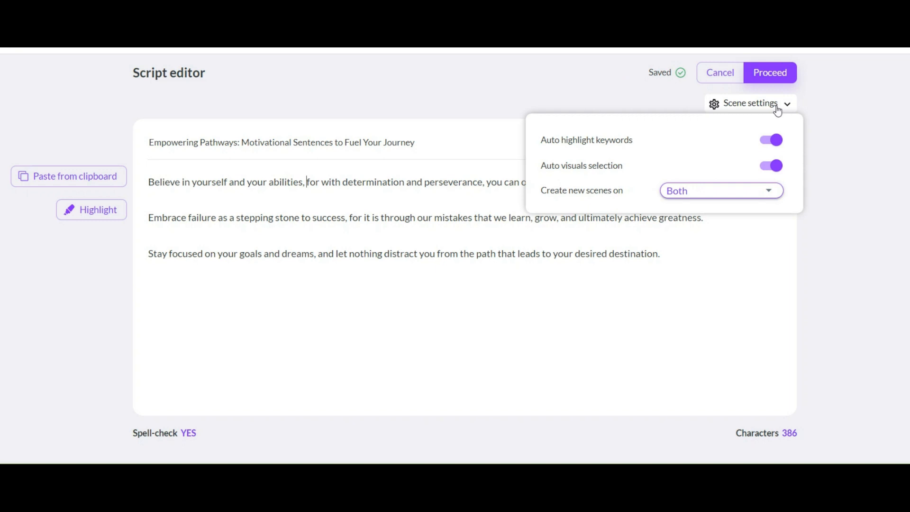
{"action": "mouse_move", "coordinate": [780, 149]}
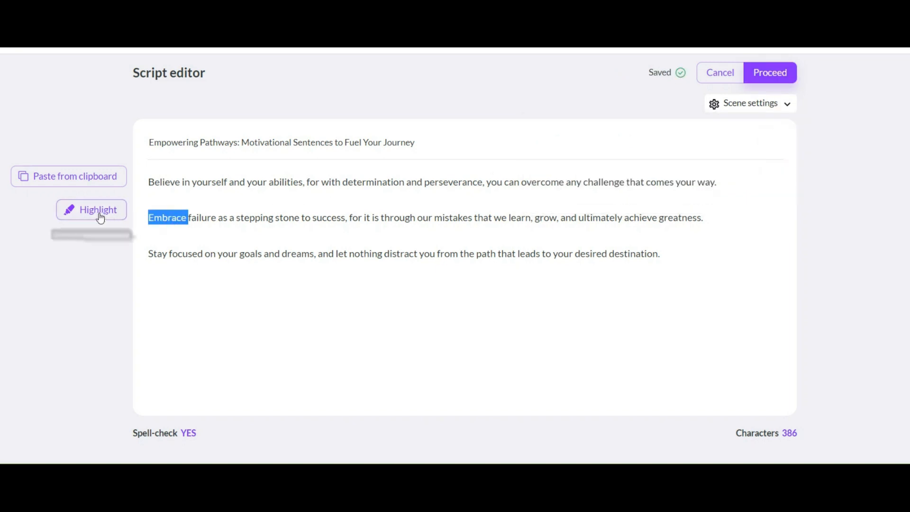
{"action": "left_click", "coordinate": [91, 209]}
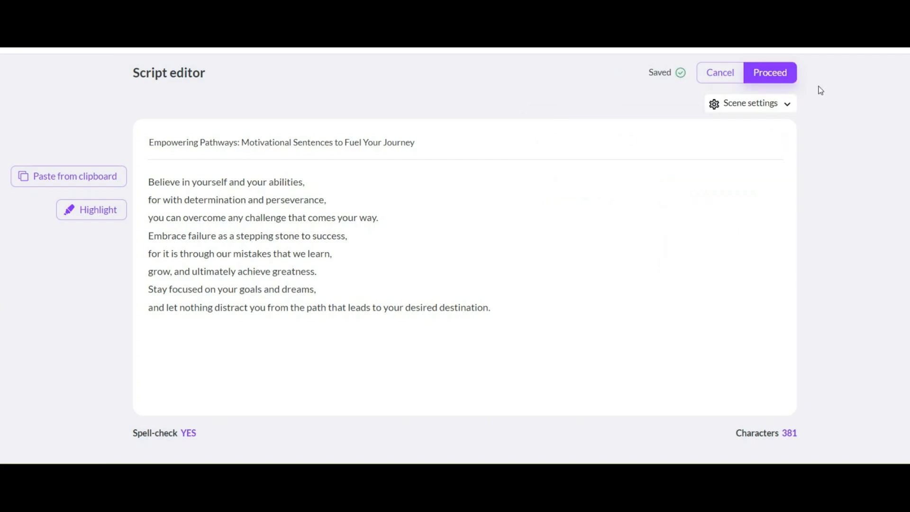
{"action": "left_click", "coordinate": [769, 73]}
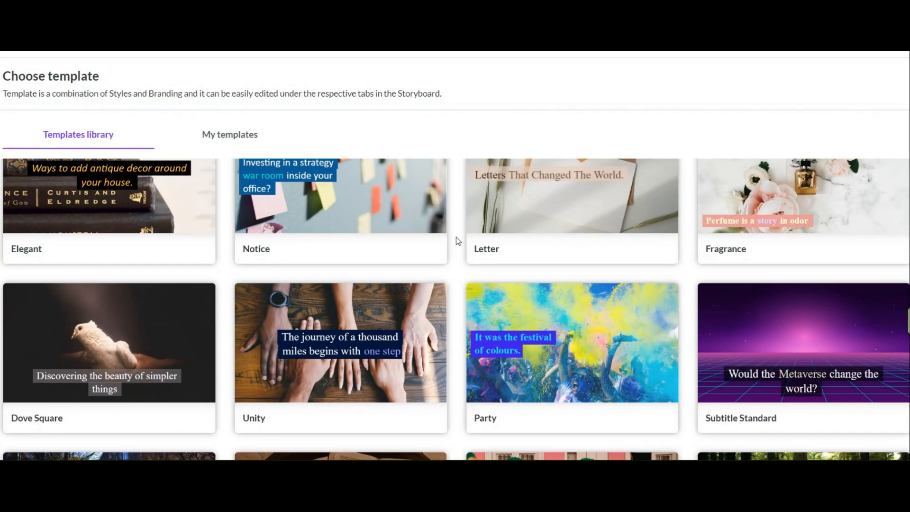
Step: Choose the Unique template in vertical 9:16 format so Pictory builds the scene storyboard
{"action": "scroll", "scroll_direction": "down", "scroll_amount": 3}
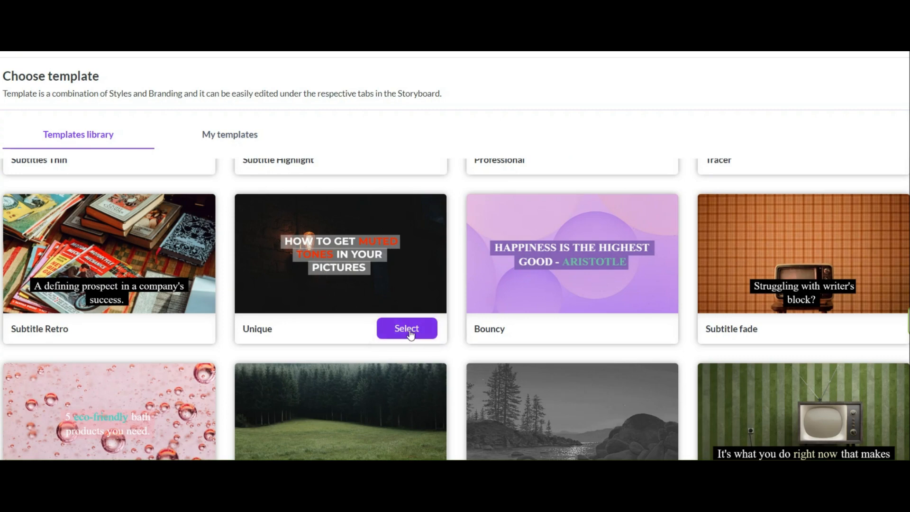
{"action": "left_click", "coordinate": [407, 328]}
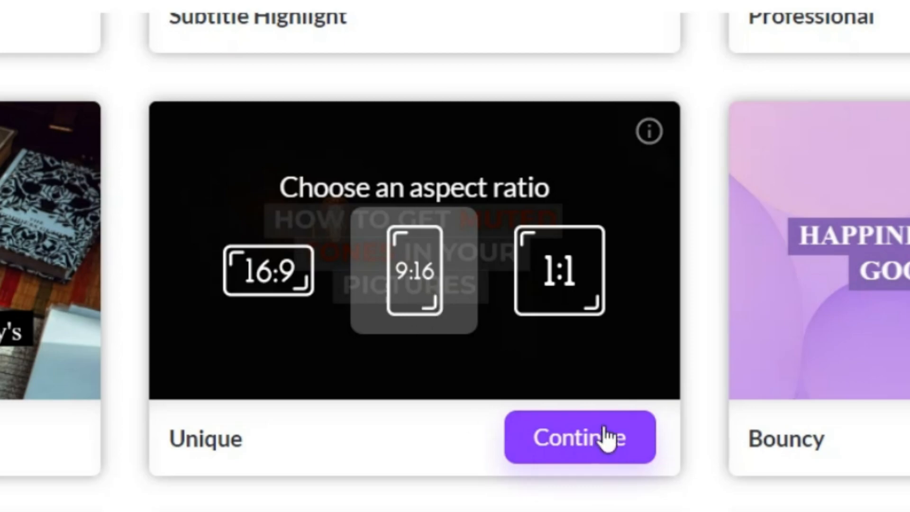
{"action": "left_click", "coordinate": [580, 437]}
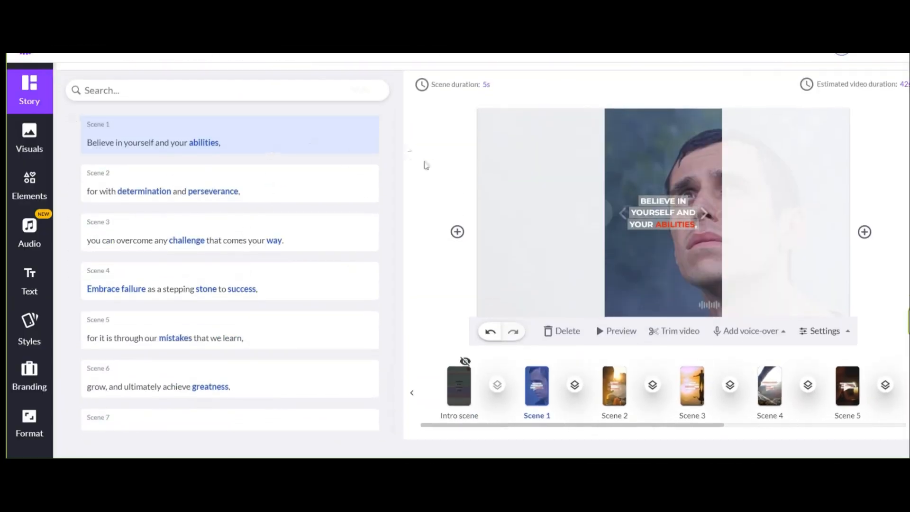
Step: Replace scene 2's visual with the black-and-white man clip found under 'determination'
{"action": "left_click", "coordinate": [29, 137]}
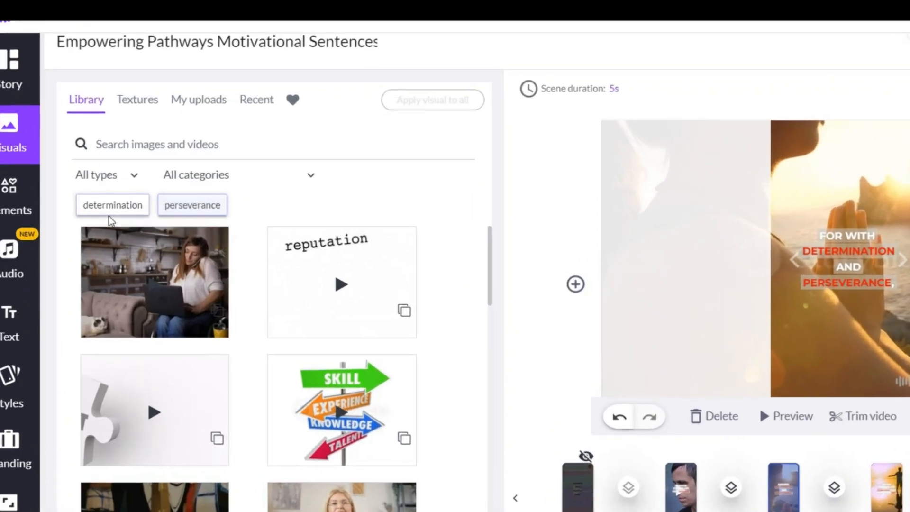
{"action": "left_click", "coordinate": [192, 205]}
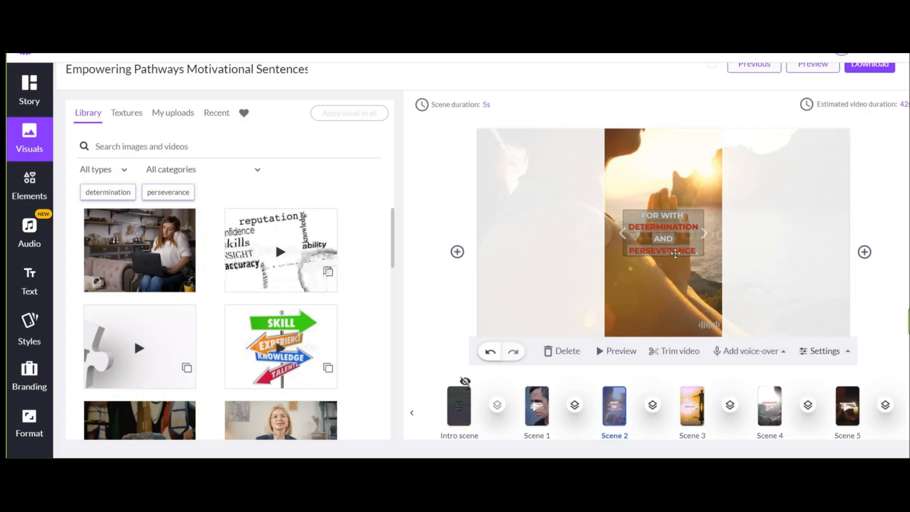
{"action": "left_click", "coordinate": [107, 192]}
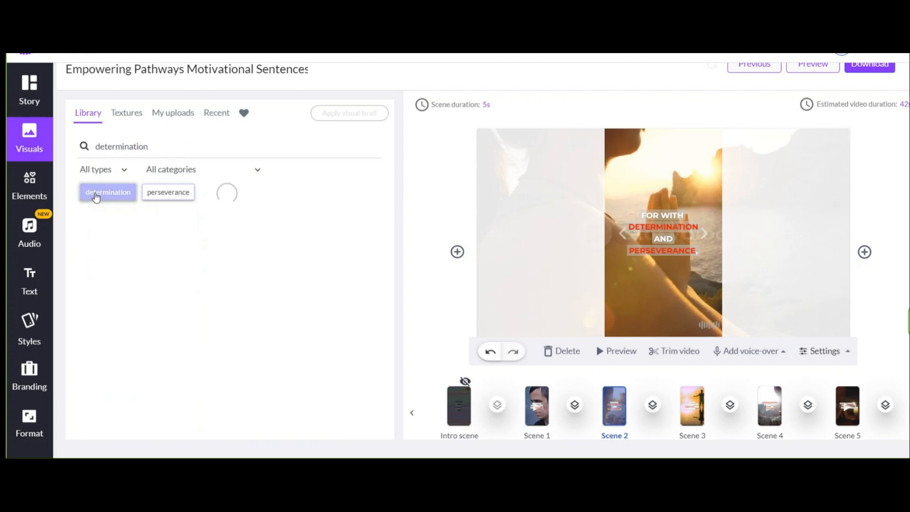
{"action": "left_click", "coordinate": [107, 193]}
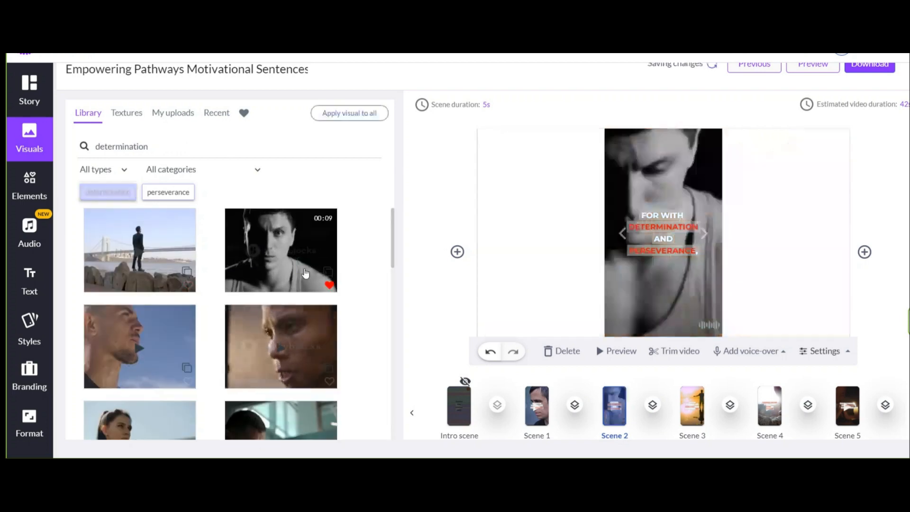
Step: Select the following scenes in the storyboard to swap their visuals for matching stock clips
{"action": "left_click", "coordinate": [536, 406]}
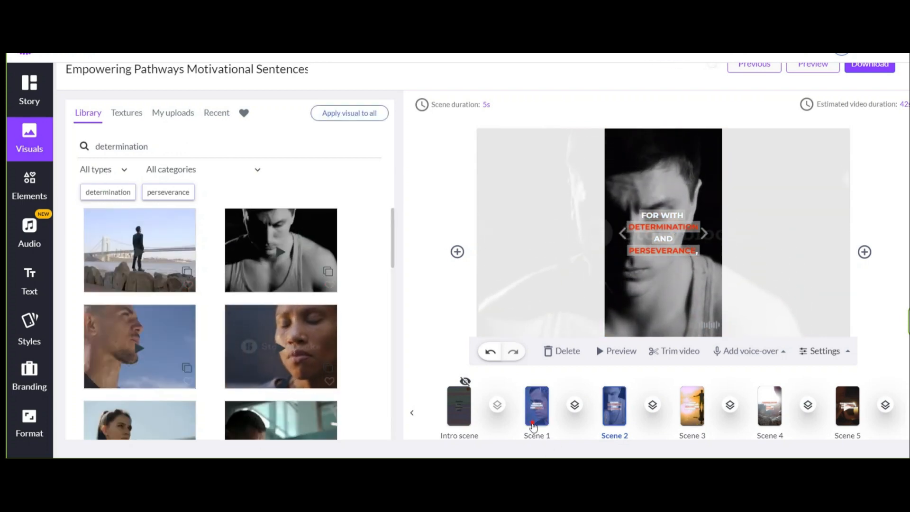
{"action": "left_click", "coordinate": [691, 406]}
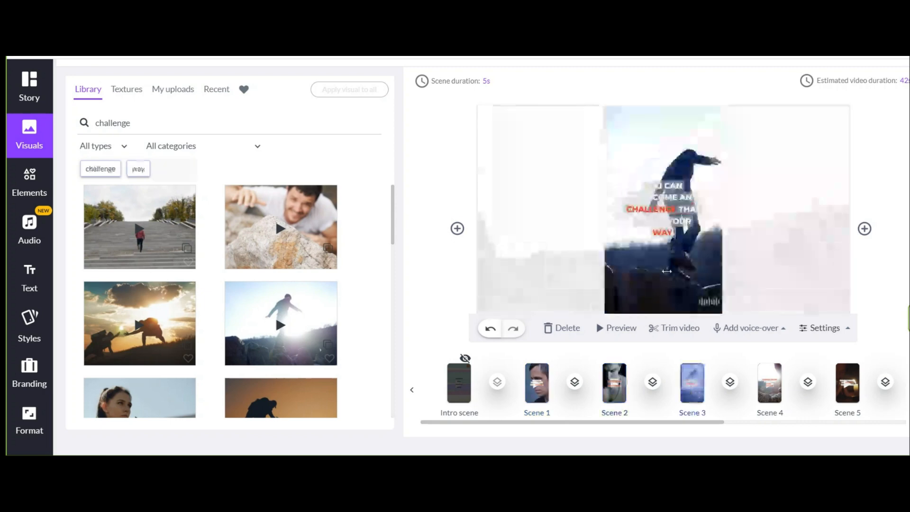
{"action": "left_click", "coordinate": [770, 382]}
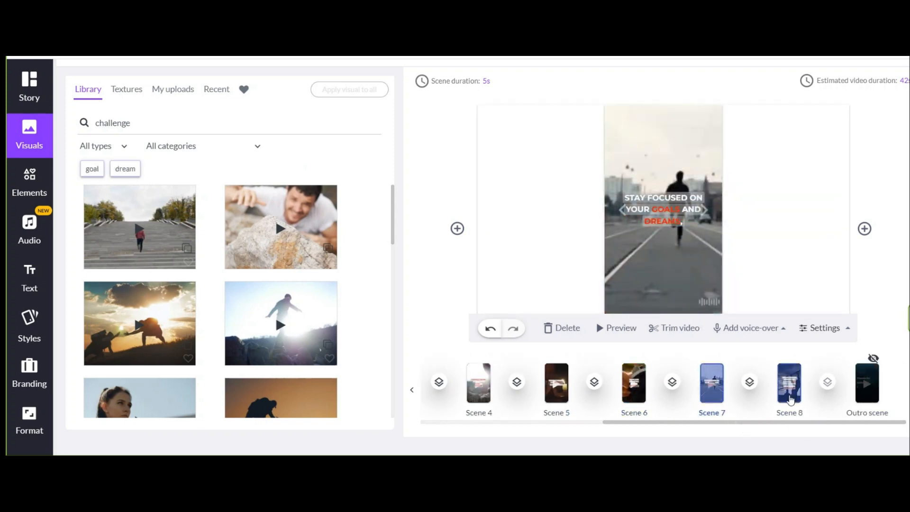
{"action": "left_click", "coordinate": [789, 384]}
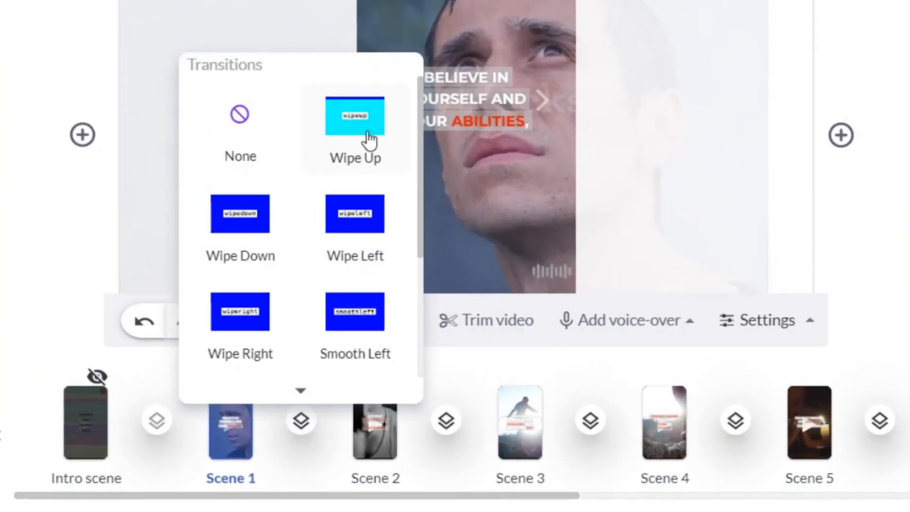
Step: Add a transition between scene 2 and scene 3
{"action": "scroll", "scroll_direction": "down", "scroll_amount": 3}
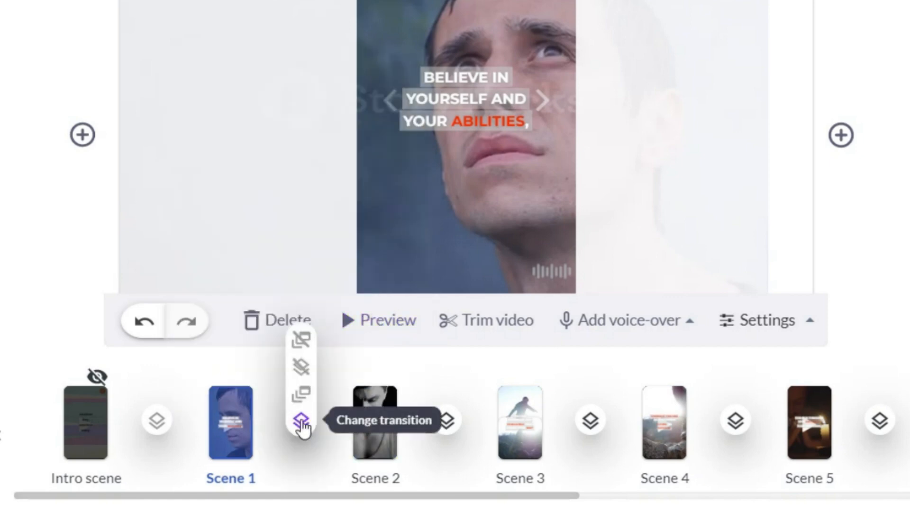
{"action": "mouse_move", "coordinate": [301, 342]}
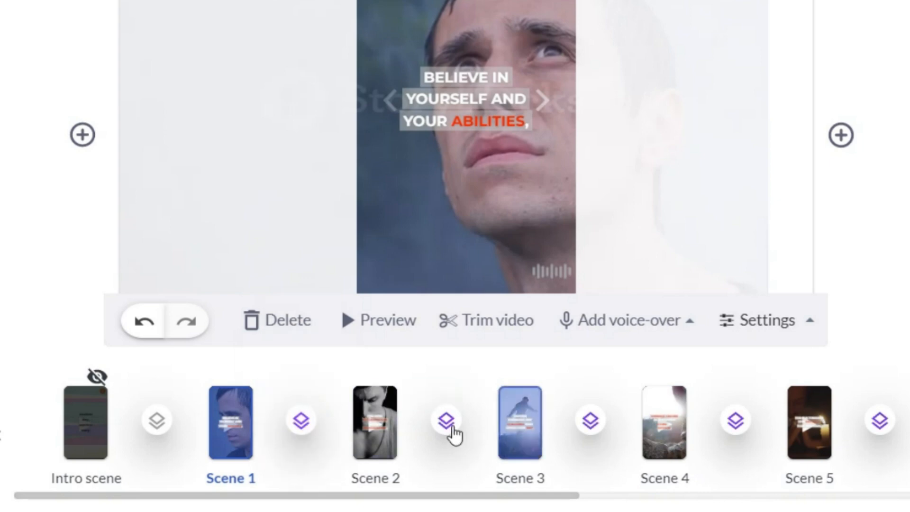
{"action": "left_click", "coordinate": [445, 419]}
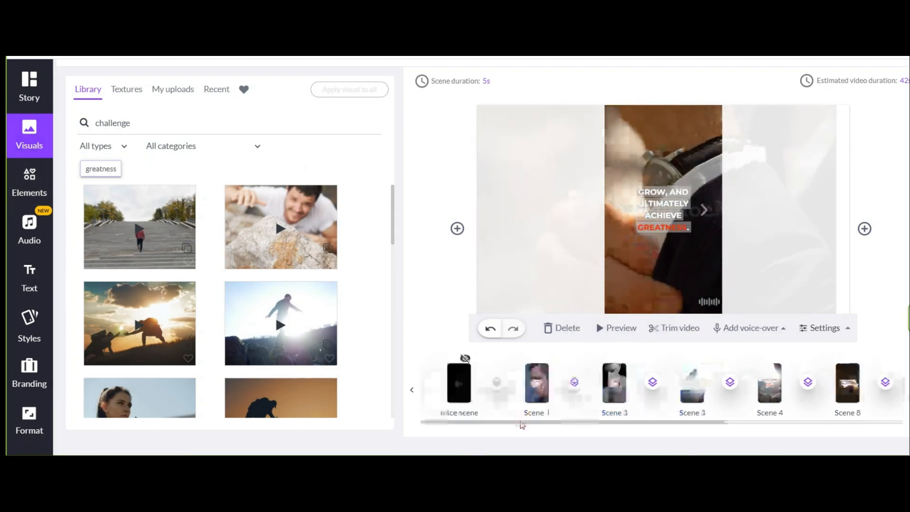
Step: Browse the Elements library, search GIFs for 'hello', then return to emojis with Scene 1 selected
{"action": "left_click", "coordinate": [536, 382]}
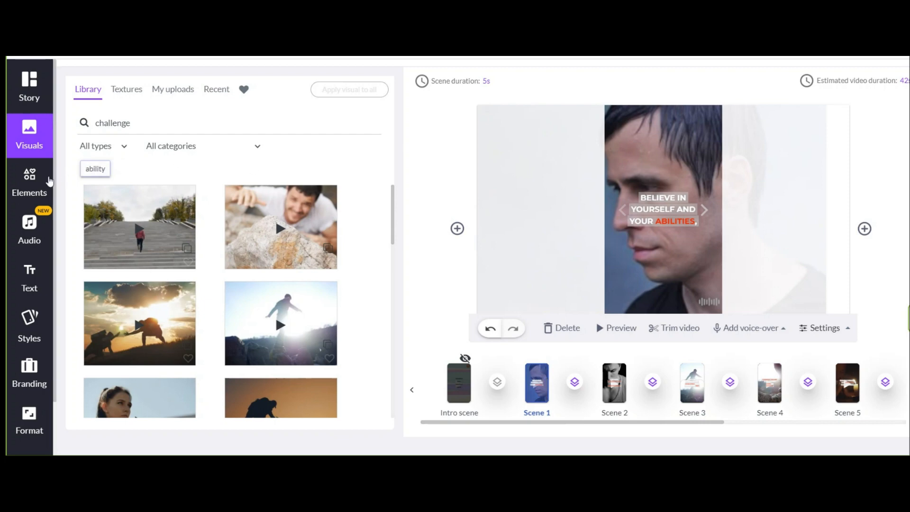
{"action": "left_click", "coordinate": [30, 180]}
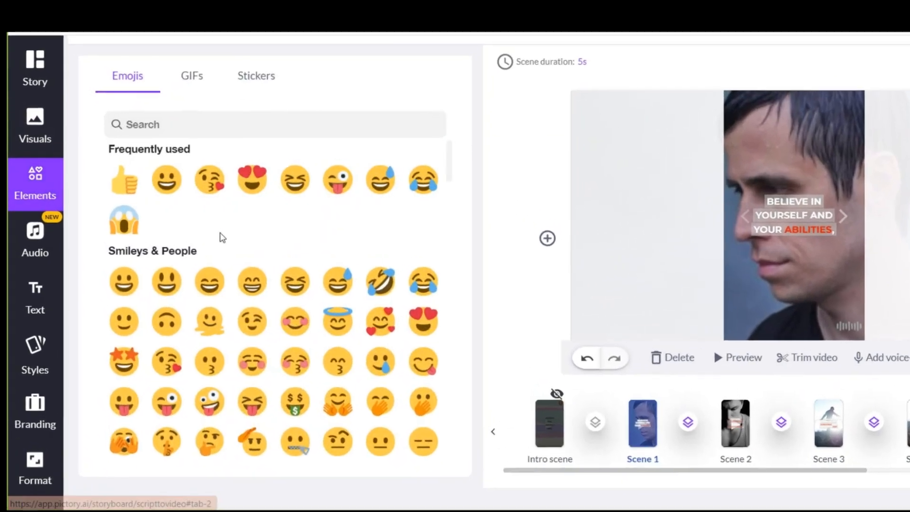
{"action": "left_click", "coordinate": [191, 76]}
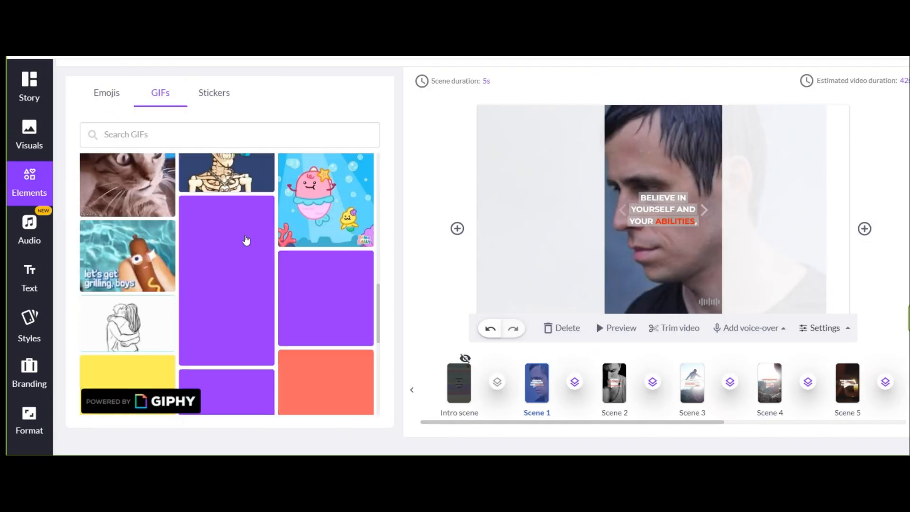
{"action": "scroll", "scroll_direction": "down", "scroll_amount": 3}
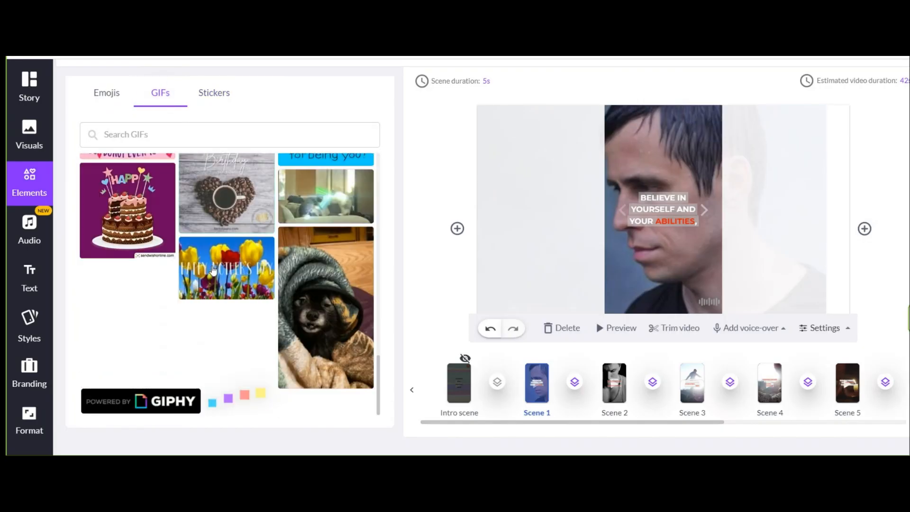
{"action": "type", "text": "hello"}
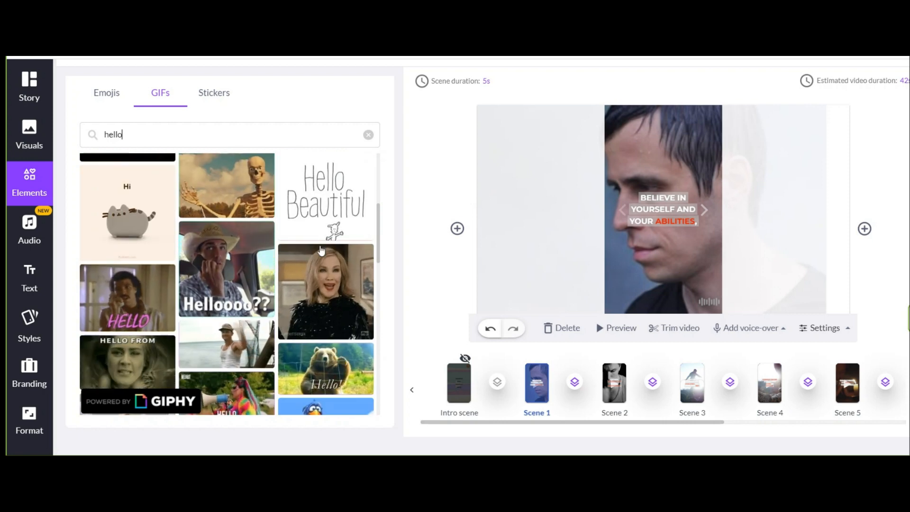
{"action": "left_click", "coordinate": [106, 113]}
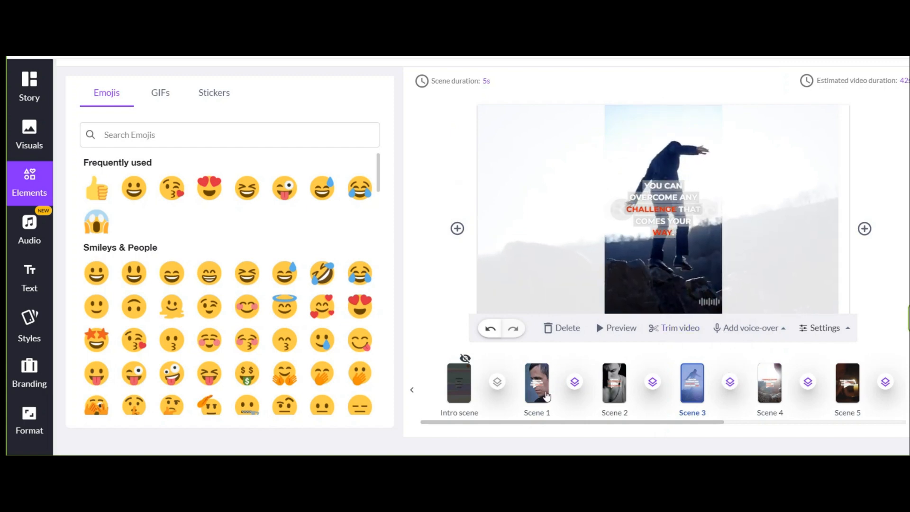
{"action": "left_click", "coordinate": [536, 382]}
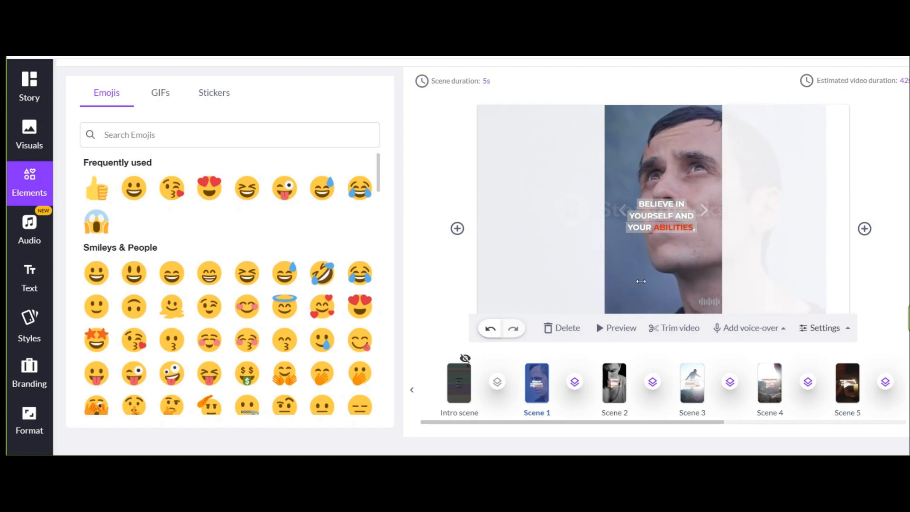
Step: Drag the Scene 1 caption 'Believe in yourself and your abilities' to the center of the frame over the face
{"action": "left_click_drag", "start_coordinate": [661, 215], "coordinate": [658, 288]}
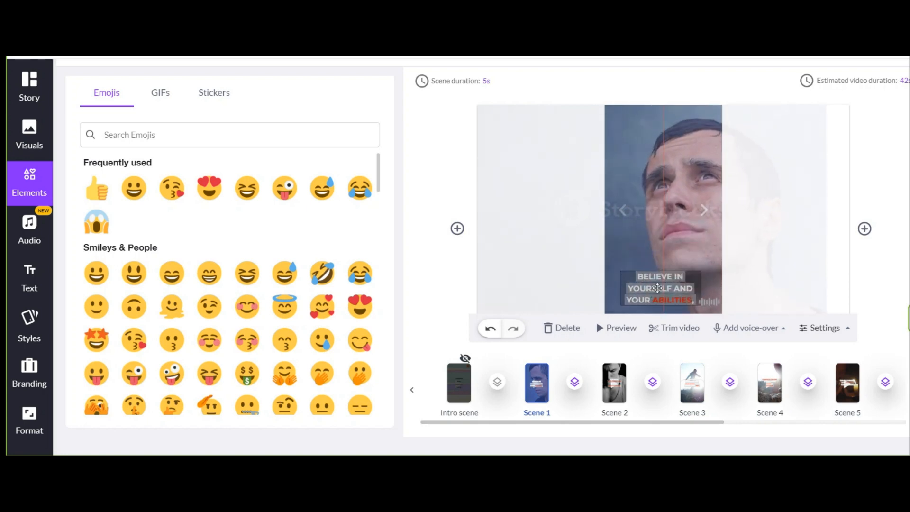
{"action": "left_click_drag", "start_coordinate": [659, 288], "coordinate": [661, 207]}
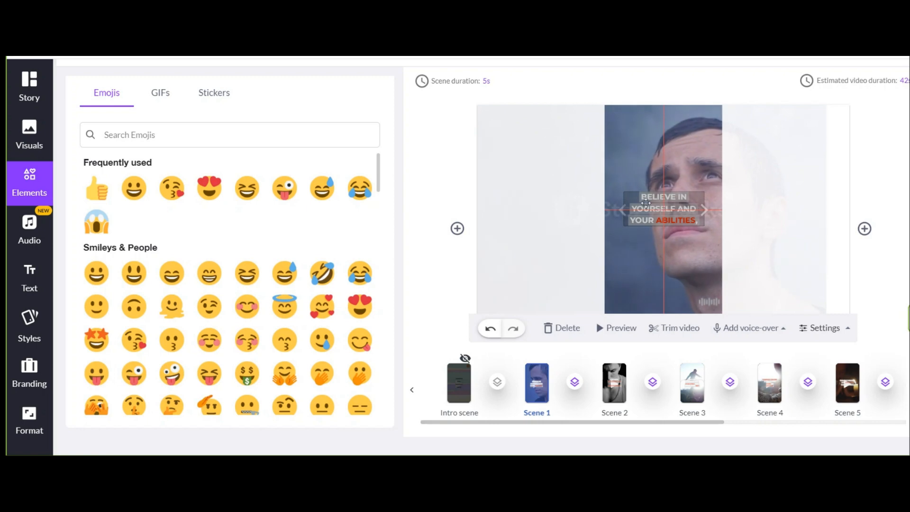
{"action": "left_click", "coordinate": [662, 208]}
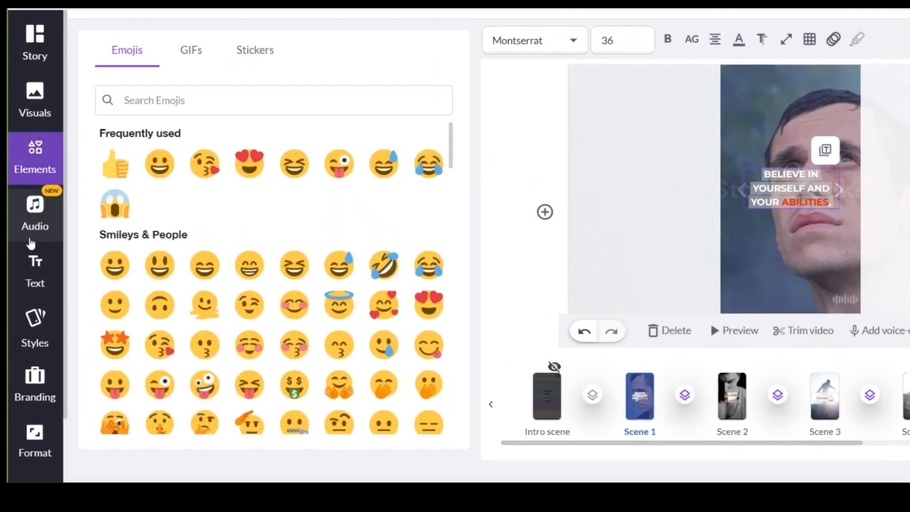
{"action": "left_click", "coordinate": [35, 209]}
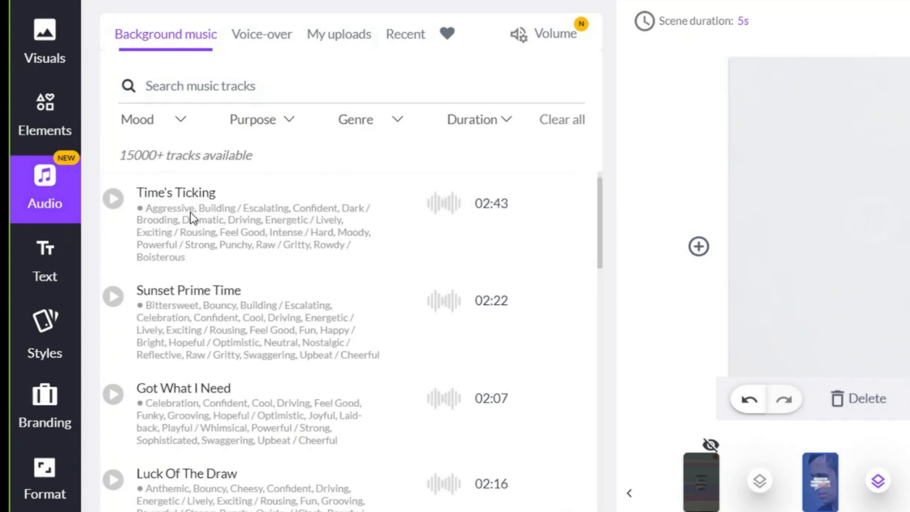
Step: Browse the background music tracks and the Purpose filter, with Canvas Eater applied
{"action": "scroll", "scroll_direction": "down", "scroll_amount": 3}
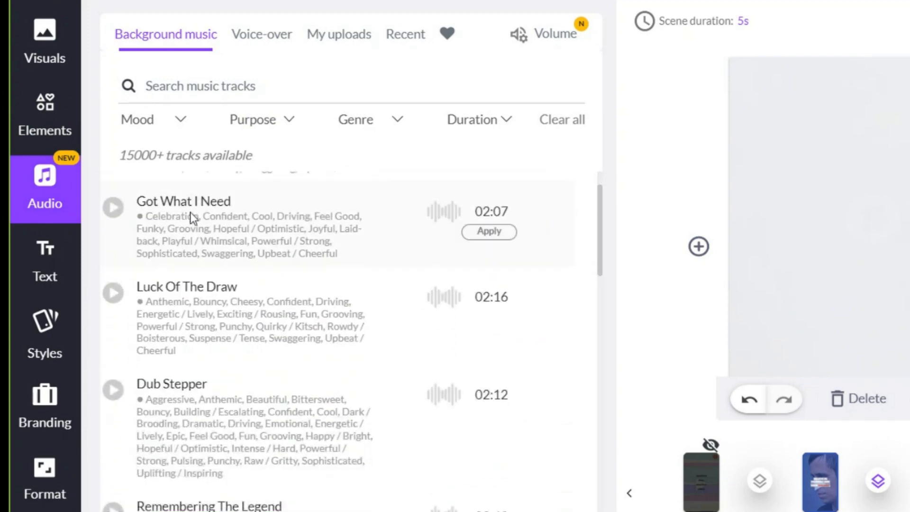
{"action": "scroll", "scroll_direction": "down", "scroll_amount": 3}
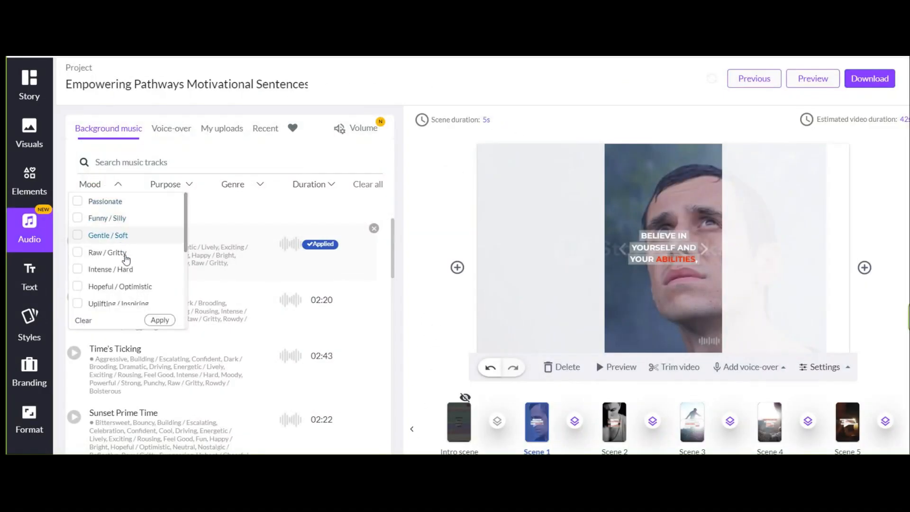
{"action": "left_click", "coordinate": [169, 184]}
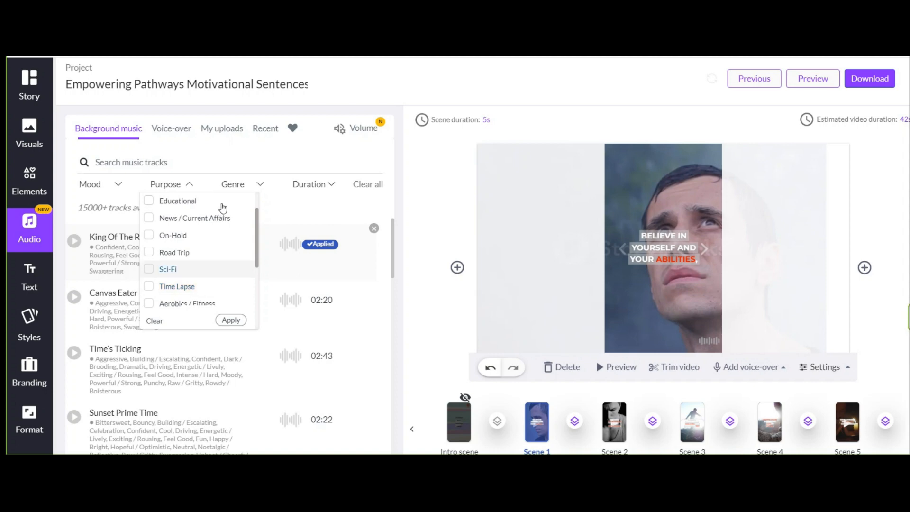
{"action": "left_click", "coordinate": [232, 184]}
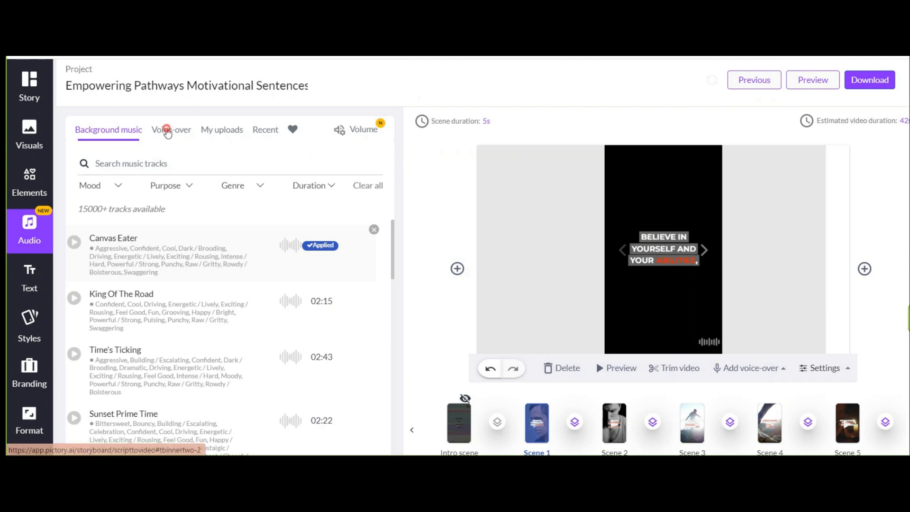
Step: Apply James (English UK) from the male voices as the voice-over and sample it
{"action": "left_click", "coordinate": [171, 129]}
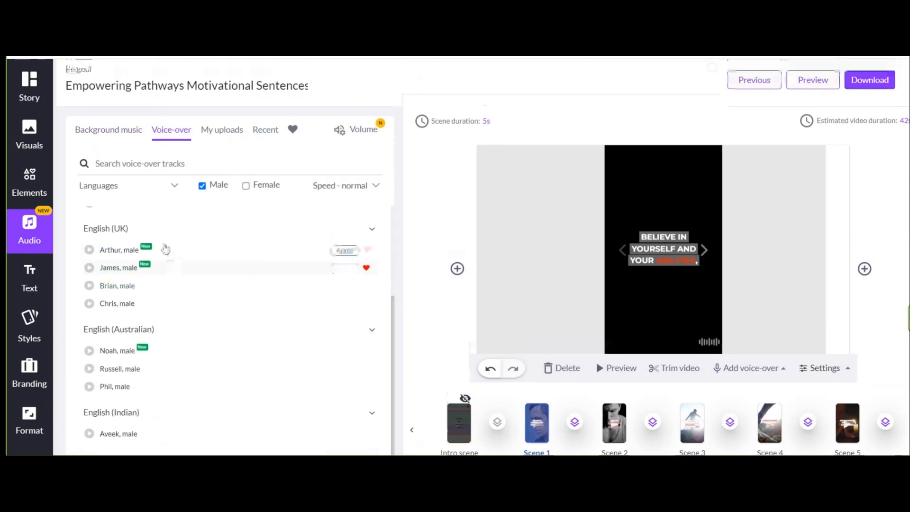
{"action": "left_click", "coordinate": [202, 184]}
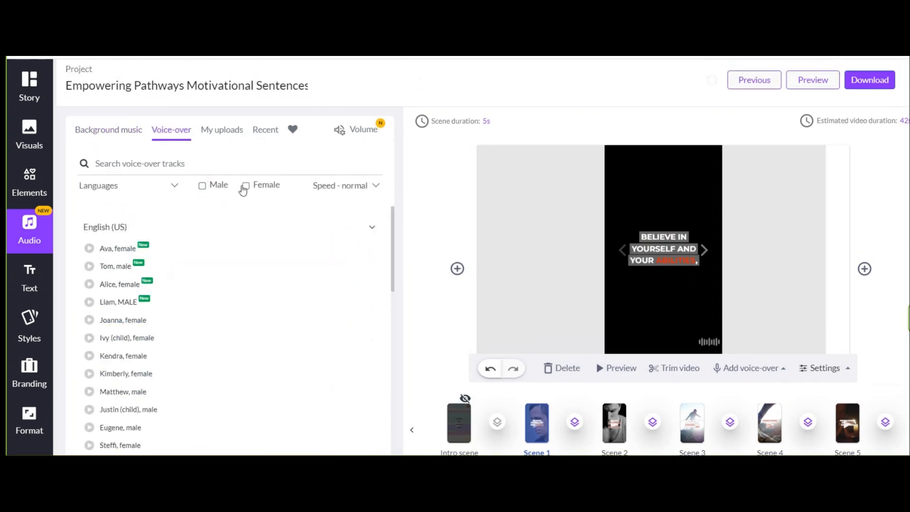
{"action": "left_click", "coordinate": [202, 185]}
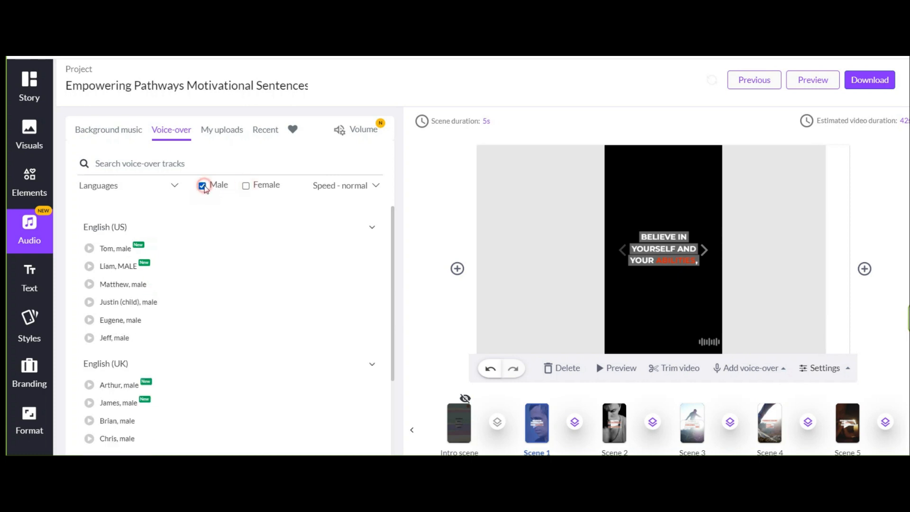
{"action": "scroll", "scroll_direction": "down", "scroll_amount": 3}
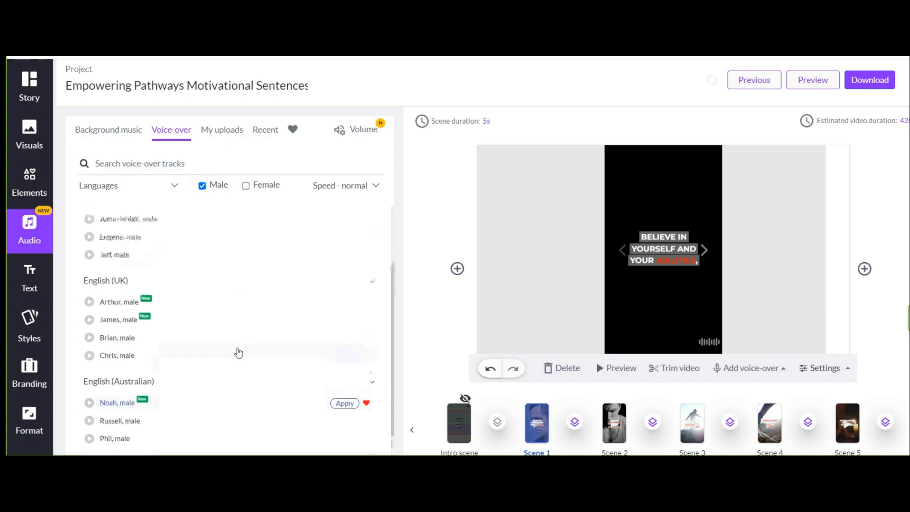
{"action": "scroll", "scroll_direction": "down", "scroll_amount": 3}
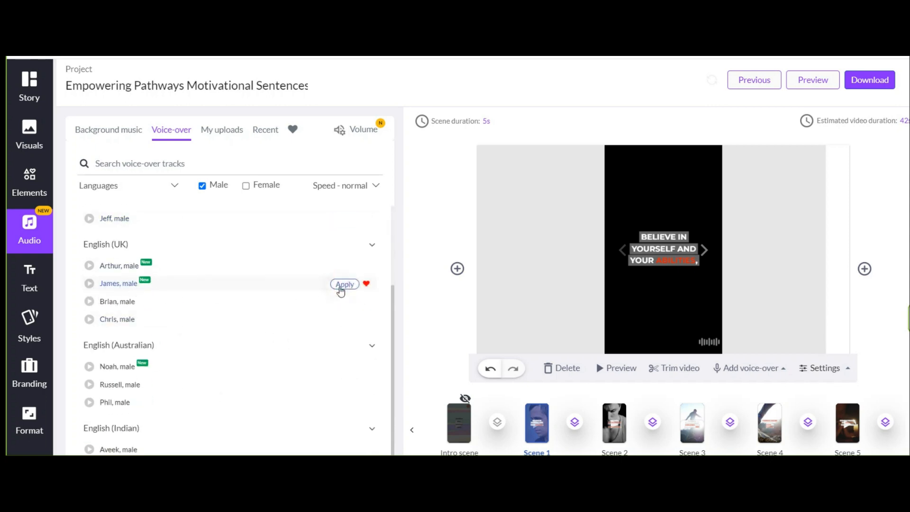
{"action": "left_click", "coordinate": [345, 283]}
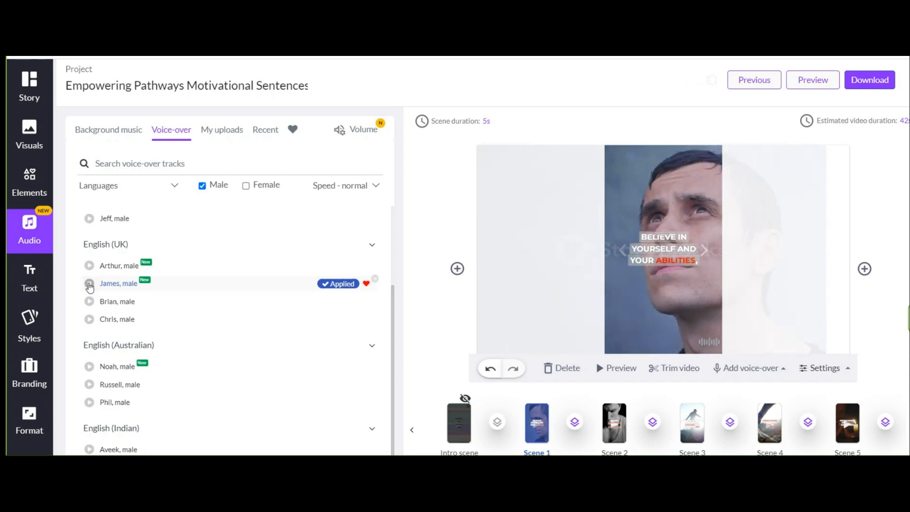
{"action": "left_click", "coordinate": [90, 283]}
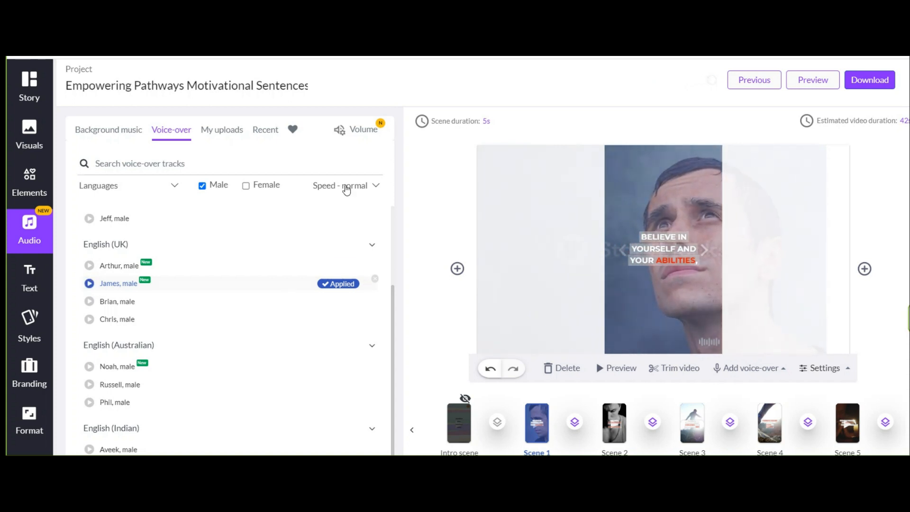
Step: Set the narration speed to 98%
{"action": "left_click", "coordinate": [346, 185]}
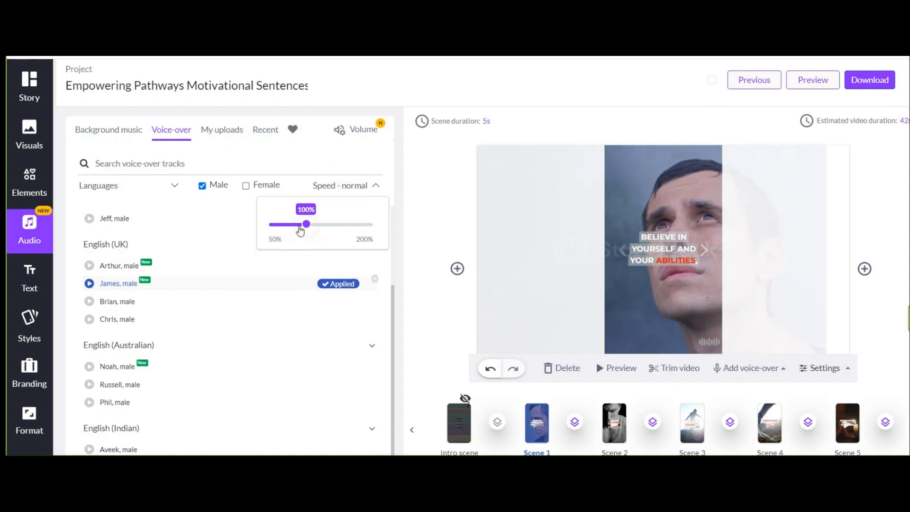
{"action": "left_click_drag", "start_coordinate": [306, 223], "coordinate": [304, 224]}
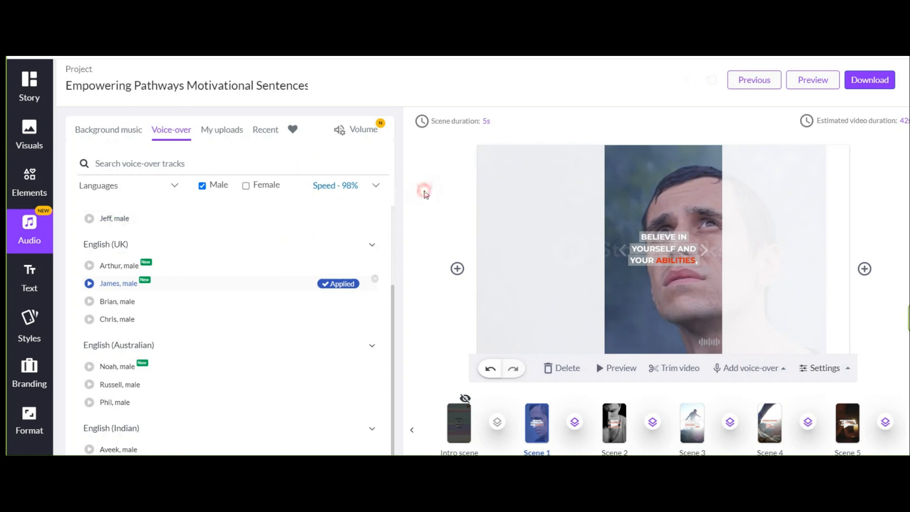
{"action": "left_click", "coordinate": [29, 85]}
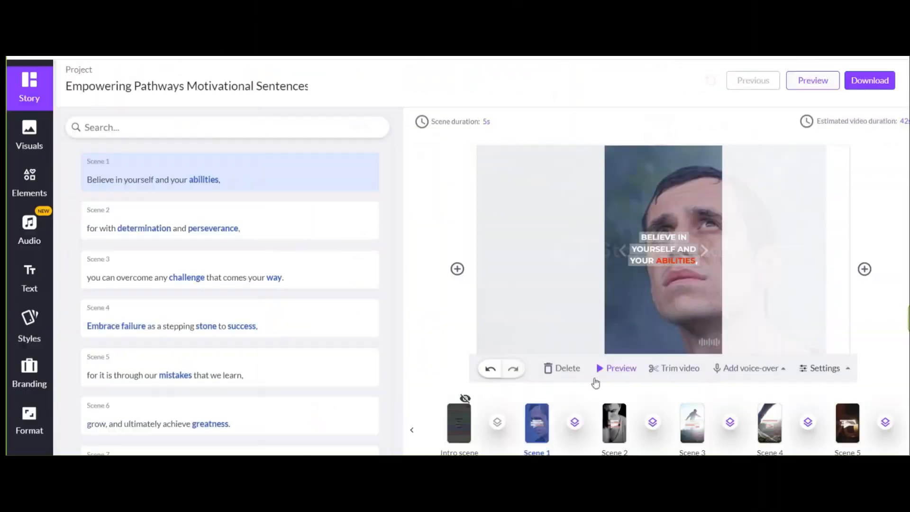
Step: Select the Scene 1 caption, preview the whole 27-second video, then close the preview
{"action": "left_click", "coordinate": [662, 249]}
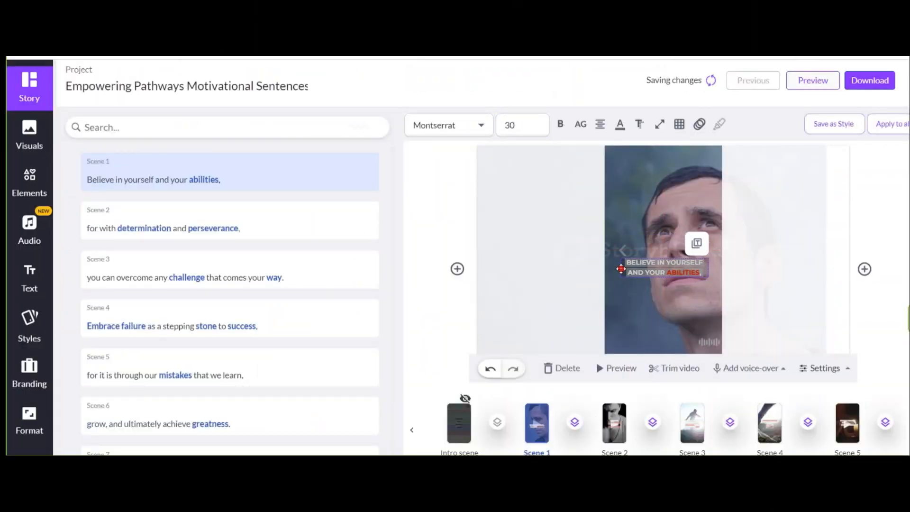
{"action": "left_click", "coordinate": [614, 423]}
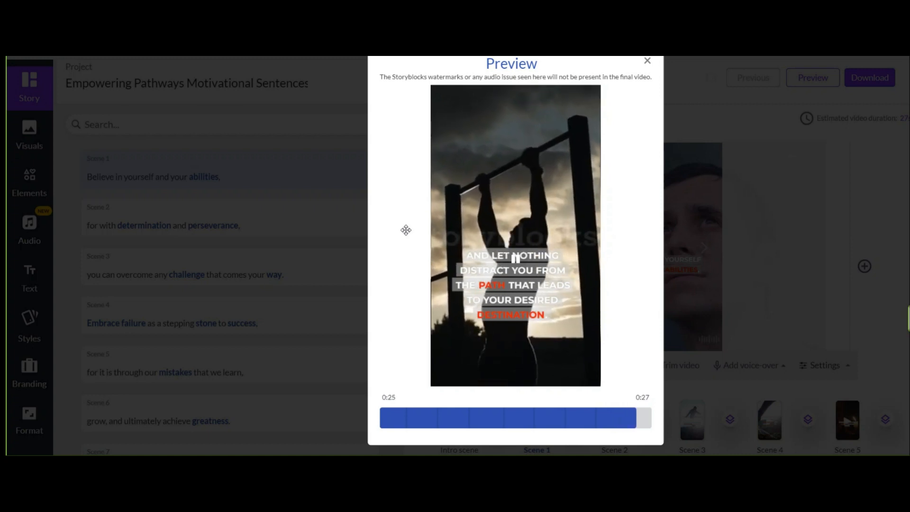
{"action": "left_click", "coordinate": [646, 61]}
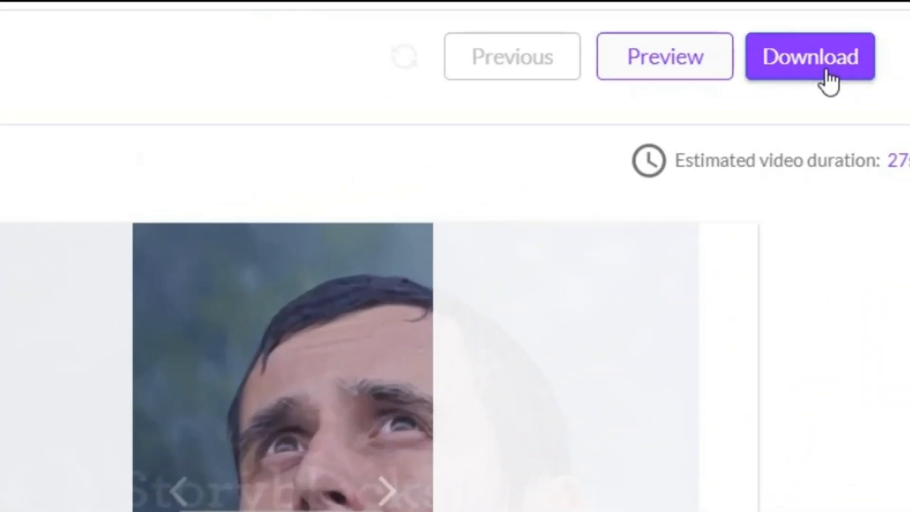
Step: Download the finished motivational Short
{"action": "left_click", "coordinate": [809, 56]}
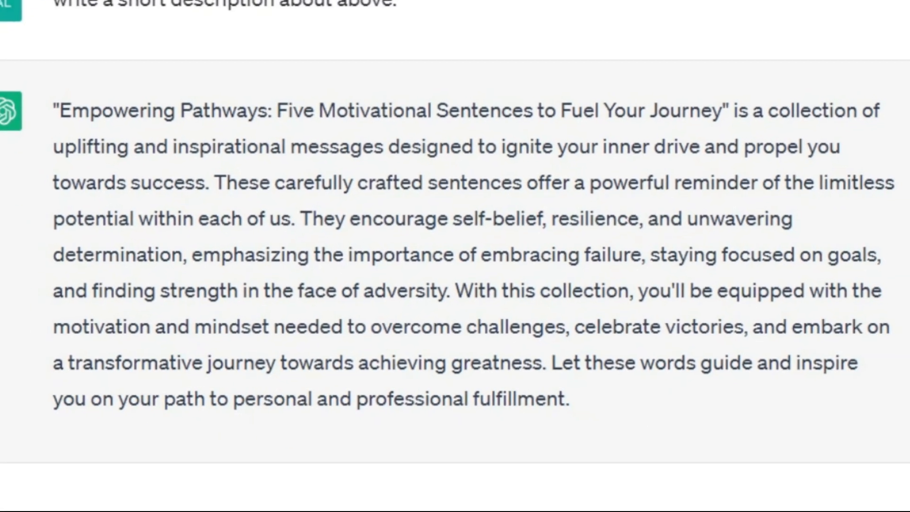
Step: Ask ChatGPT to make the 'Empowering Pathways' description shorter
{"action": "type", "text": "make it shorter pl"}
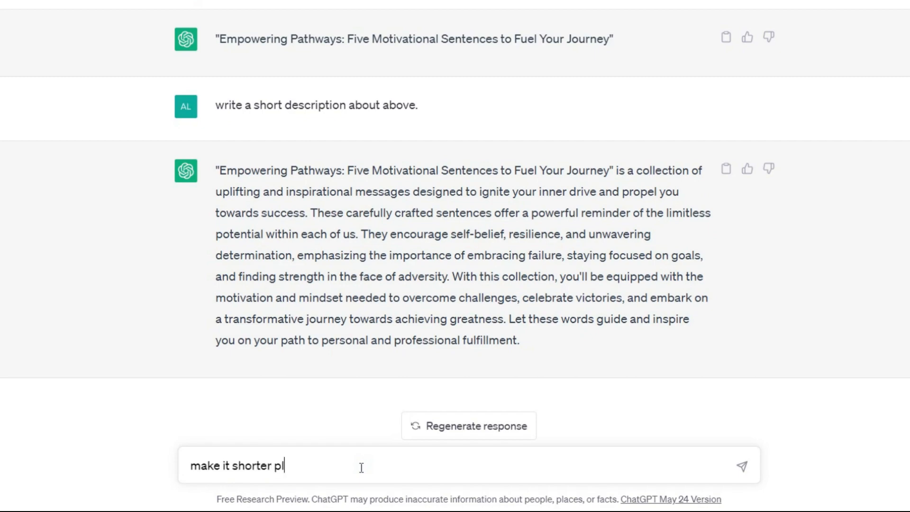